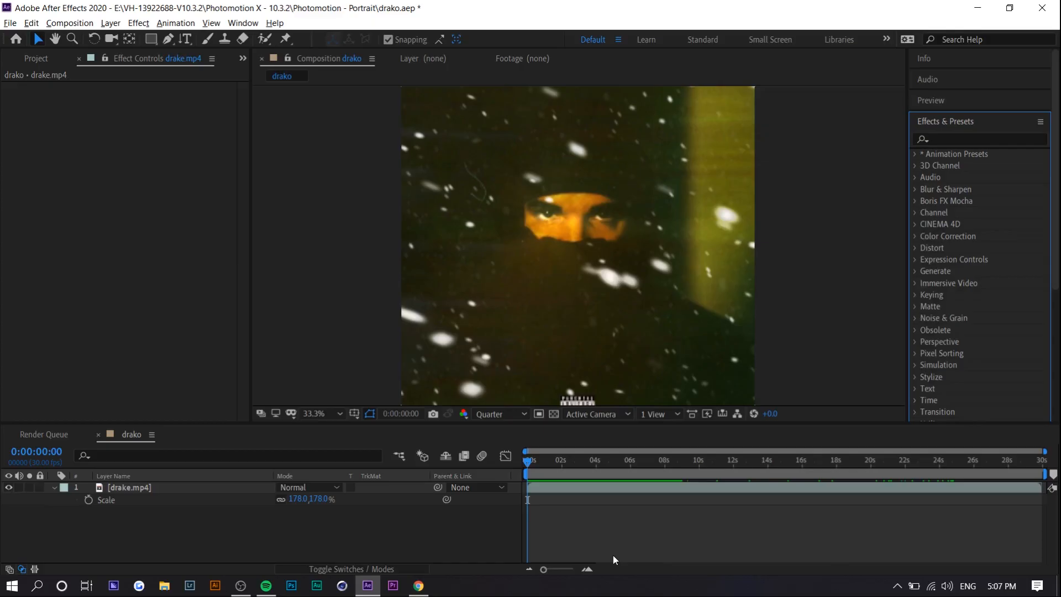
Apply VR Chromatic Aberrations to drake.mp4 with Aberration Red 9 and Blue 7
left_click(580, 459)
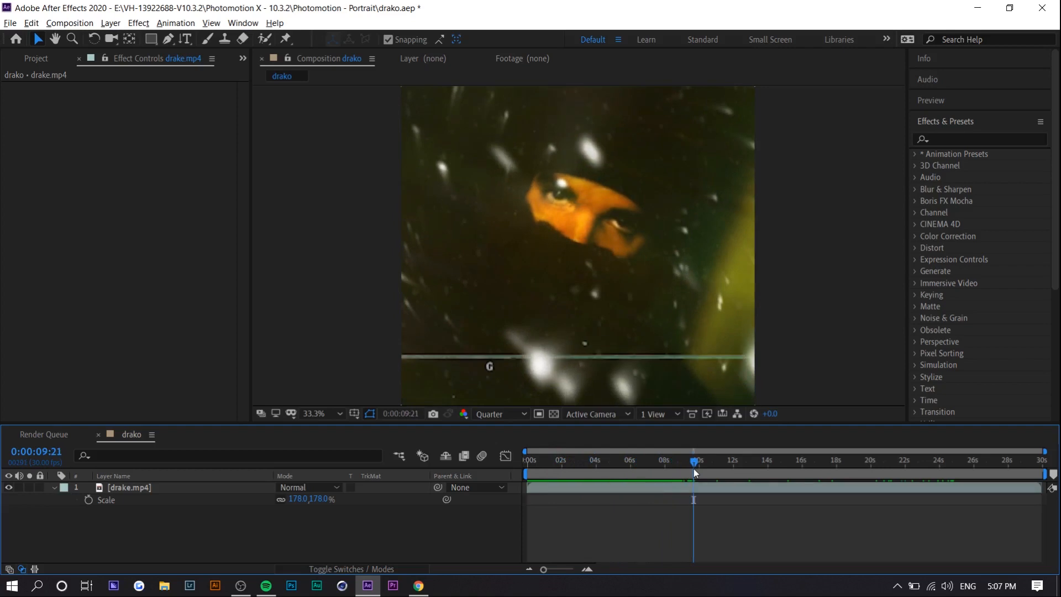
mouse_move(692, 473)
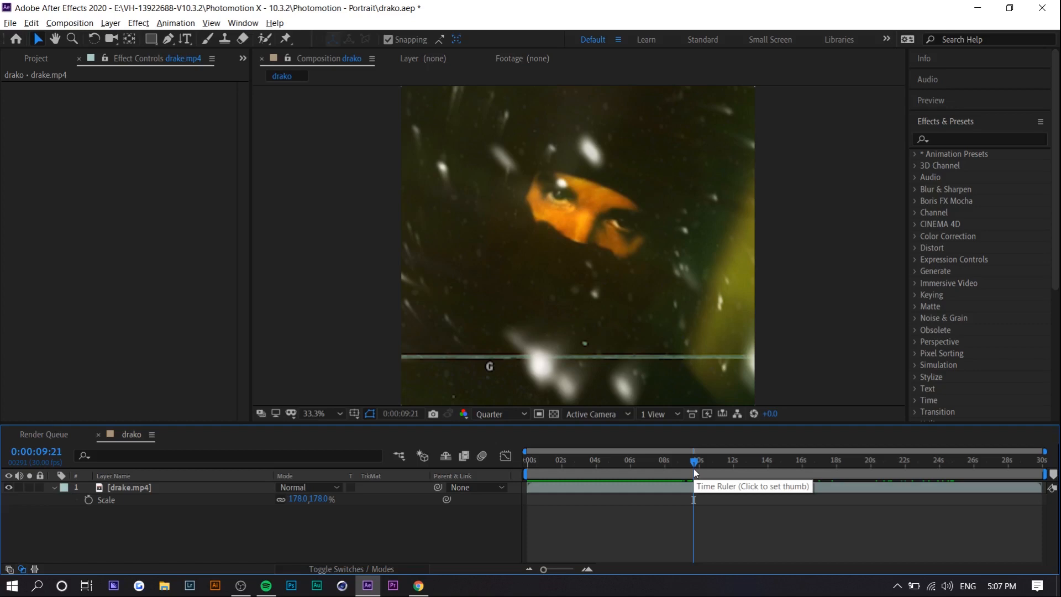
mouse_move(693, 471)
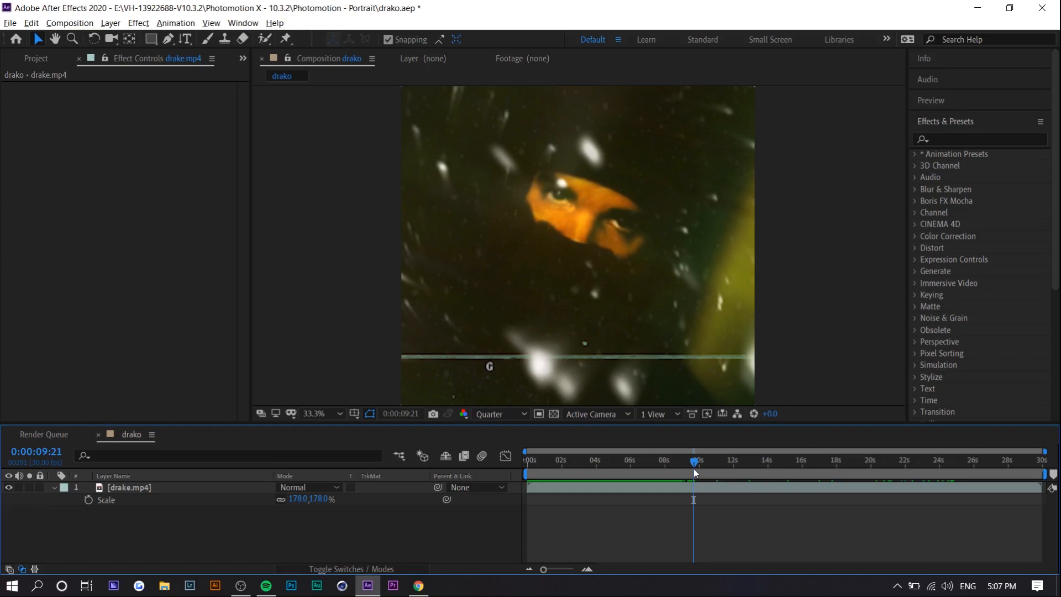
mouse_move(636, 459)
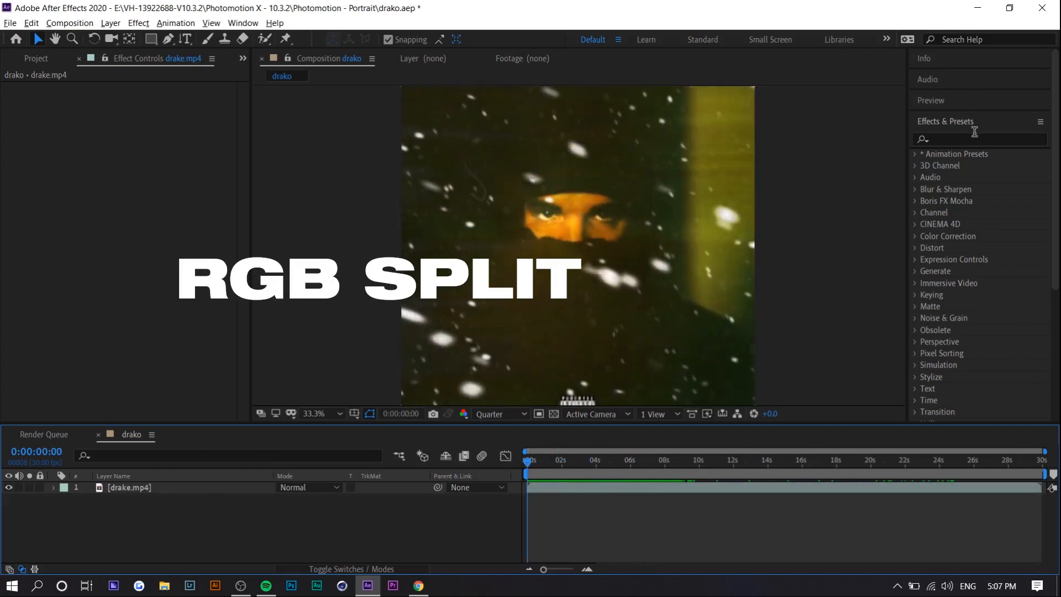
type("EFFECT")
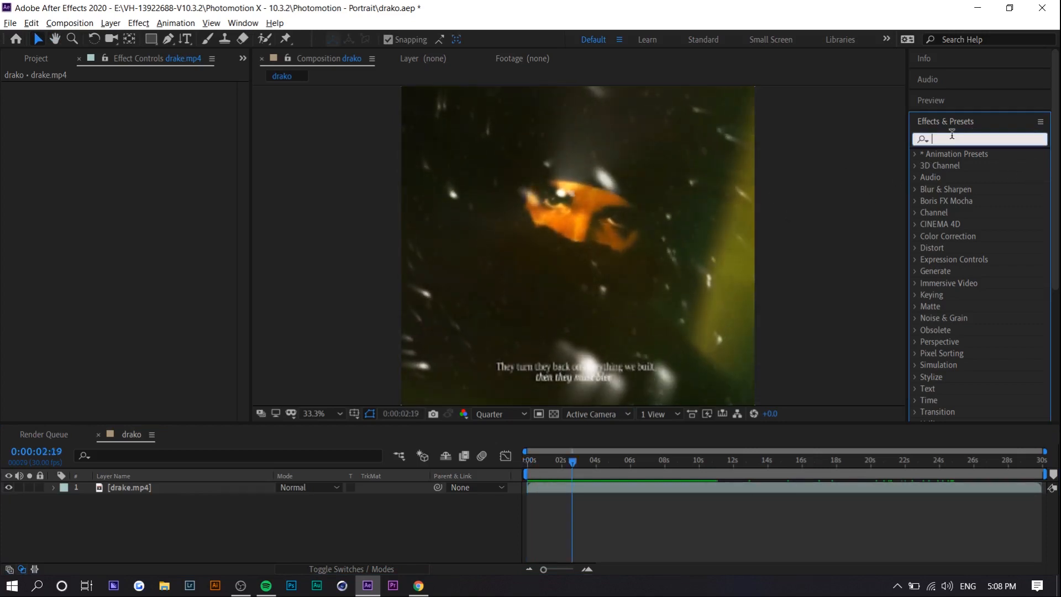
type("chroma")
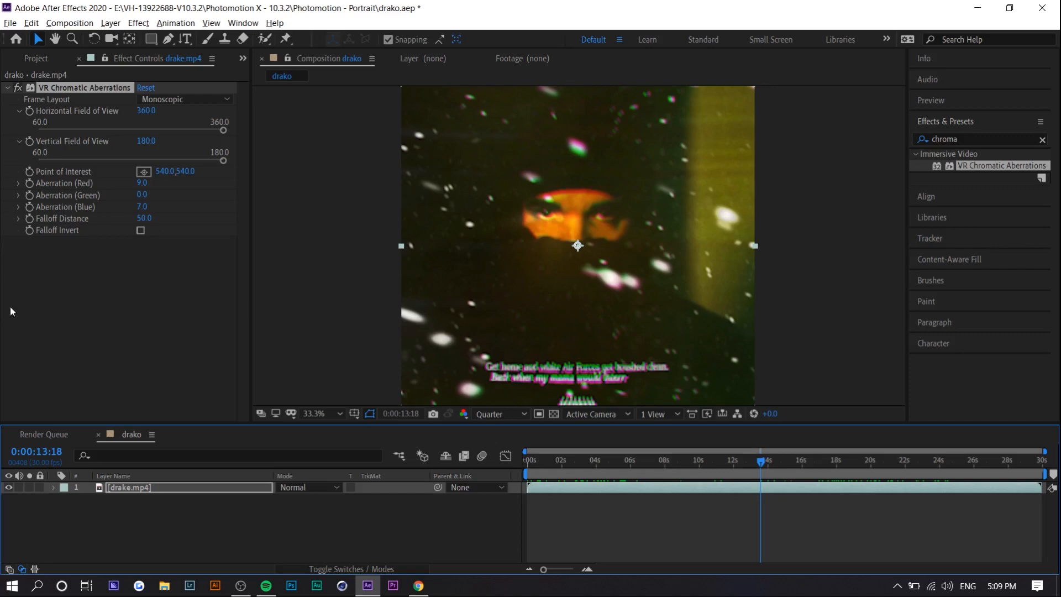
Apply VR Digital Glitch with Color Distortion 100 and Distortion Complexity 18.2
type("digi")
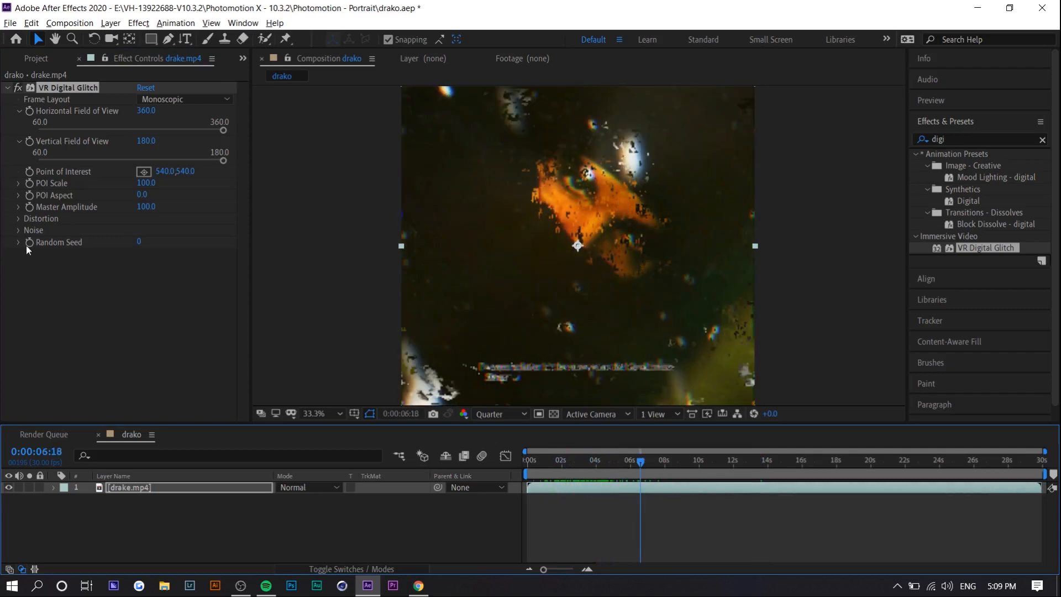
left_click(19, 218)
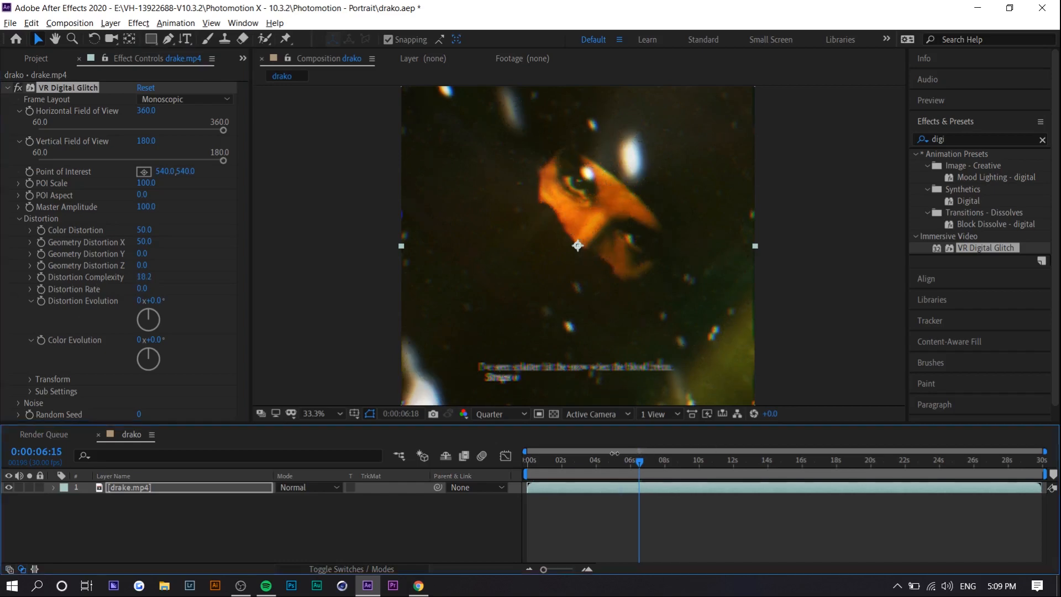
left_click(559, 460)
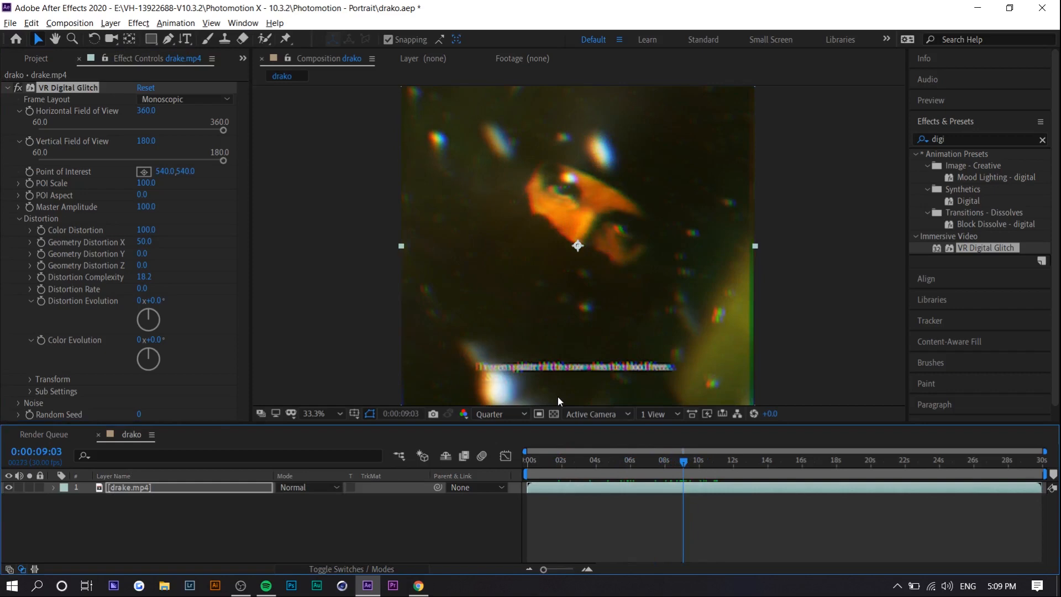
left_click(9, 22)
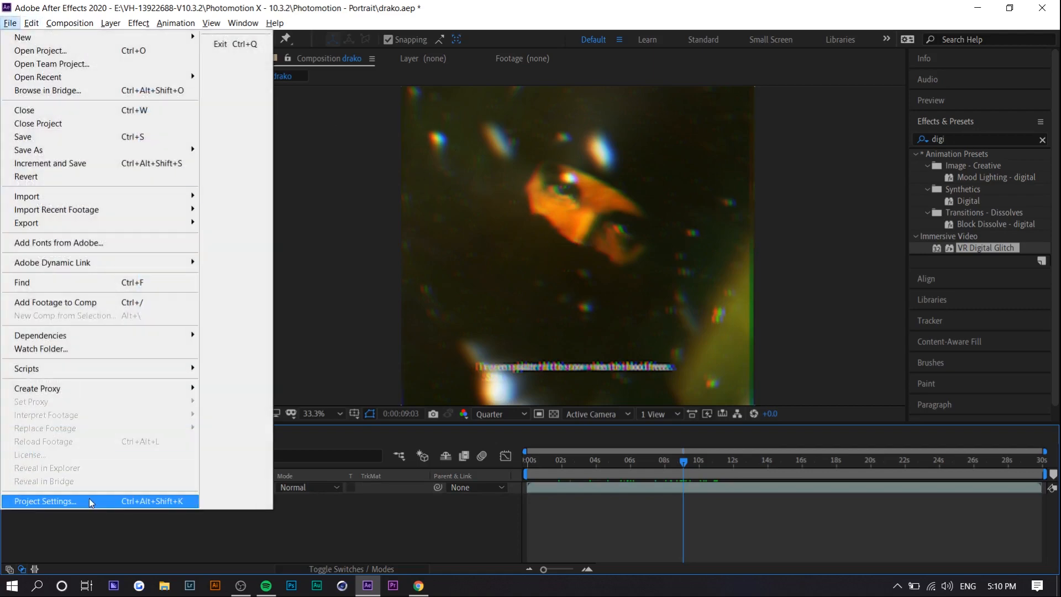
Try Mercury Software Only rendering in Project Settings, then revert and delete VR Digital Glitch
left_click(45, 501)
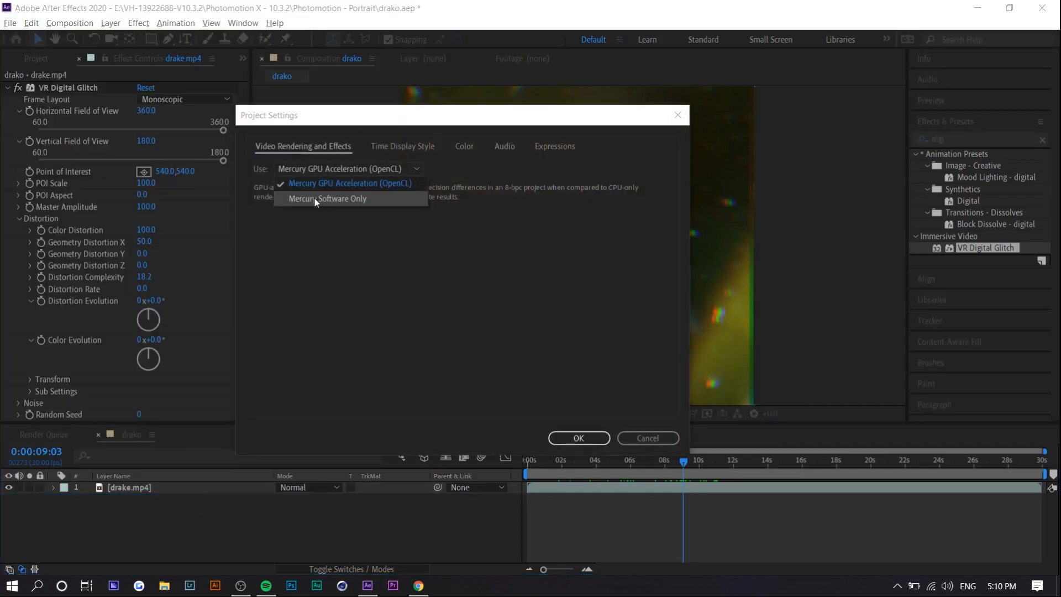
left_click(327, 198)
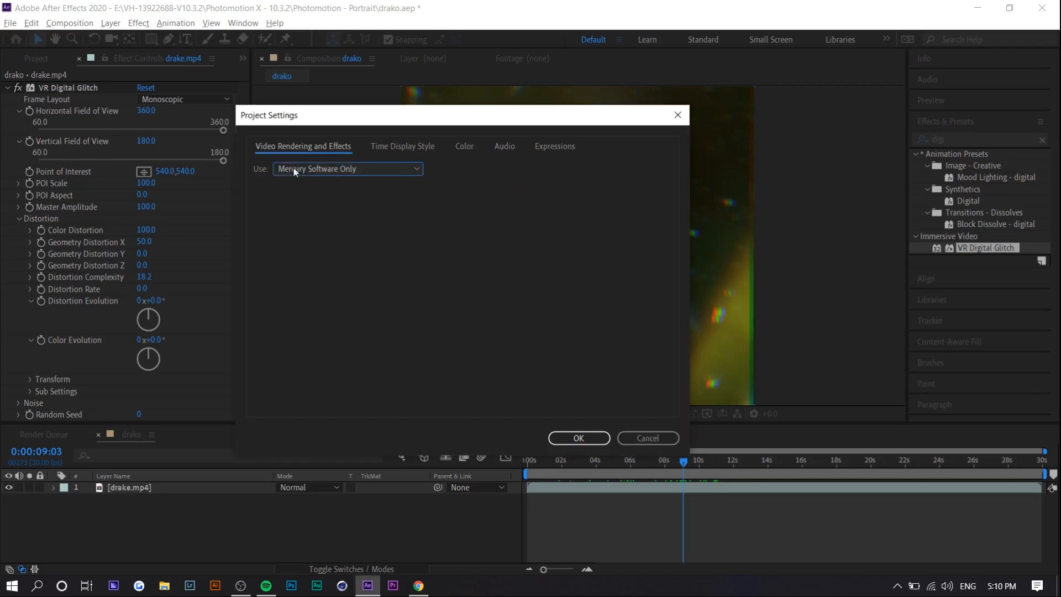
left_click(347, 168)
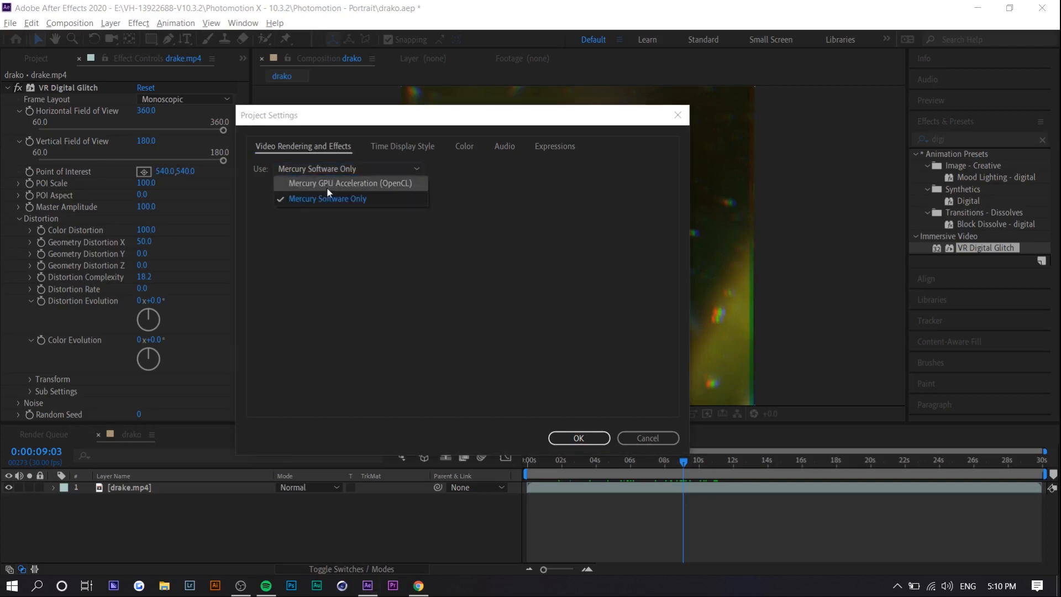
mouse_move(334, 186)
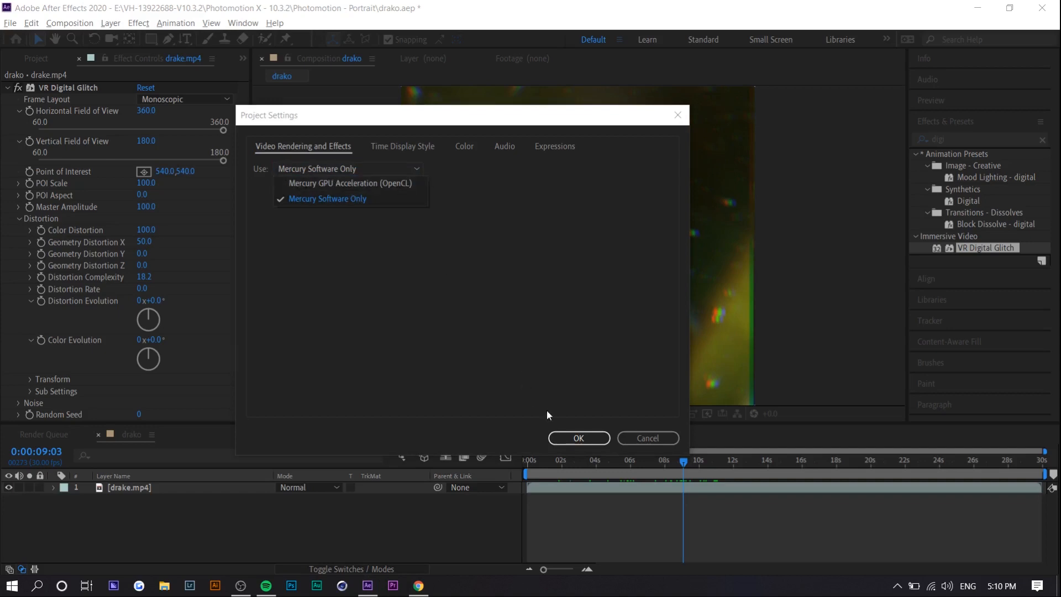
left_click(327, 198)
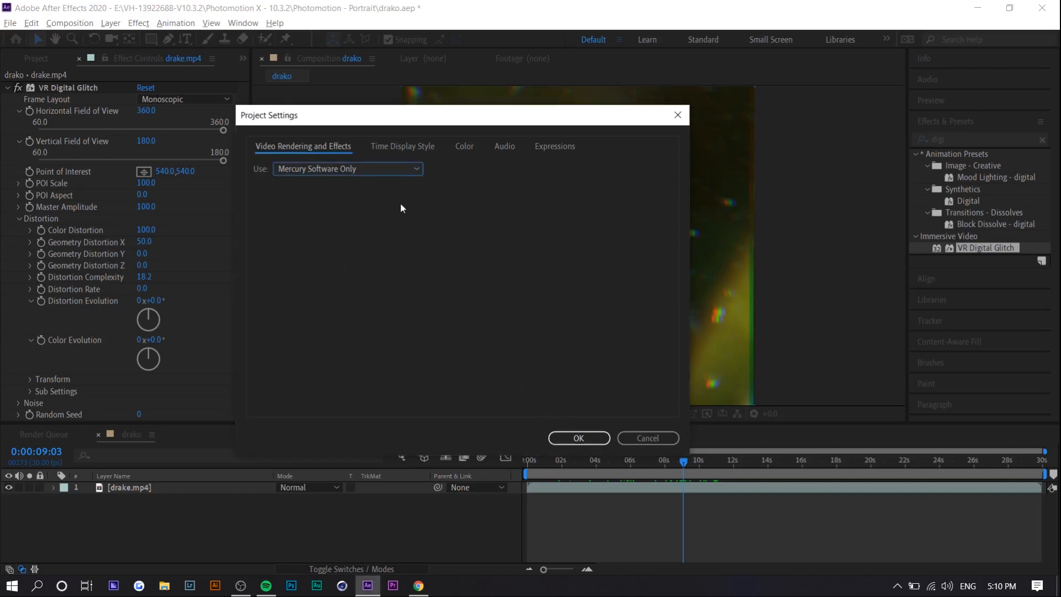
left_click(577, 438)
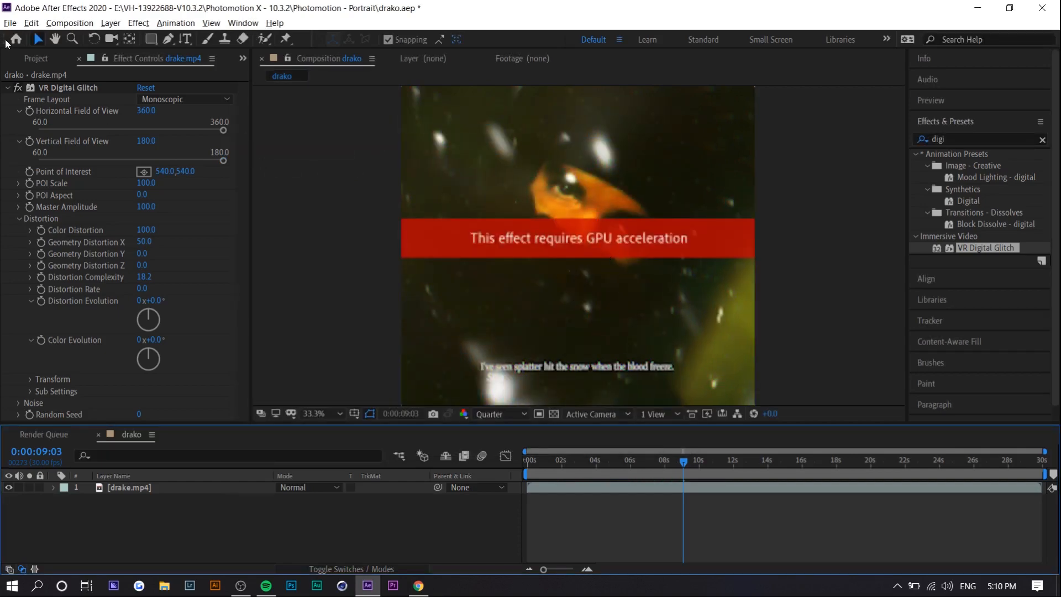
left_click(10, 23)
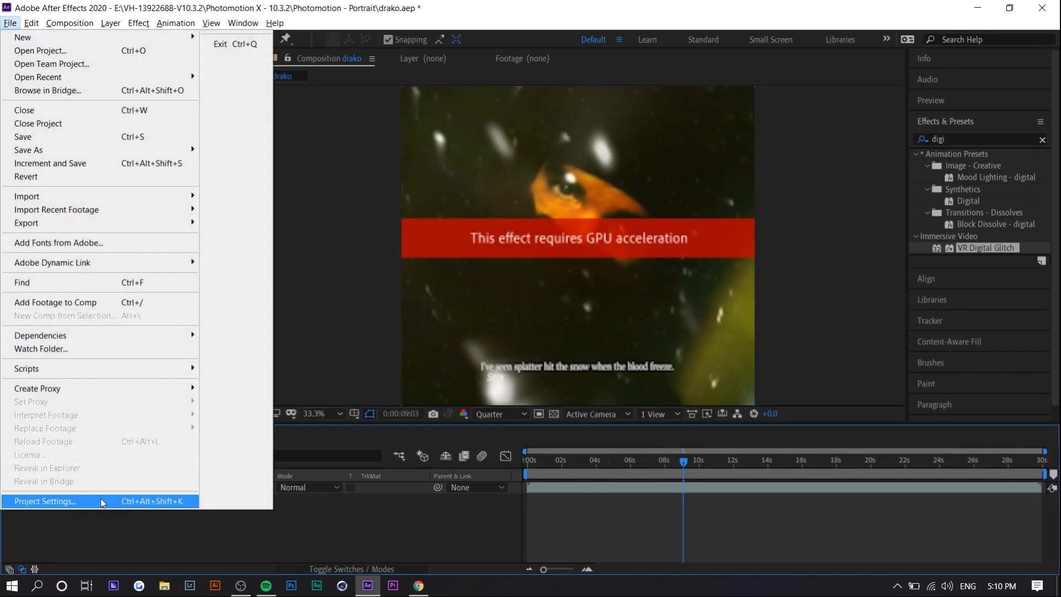
left_click(45, 500)
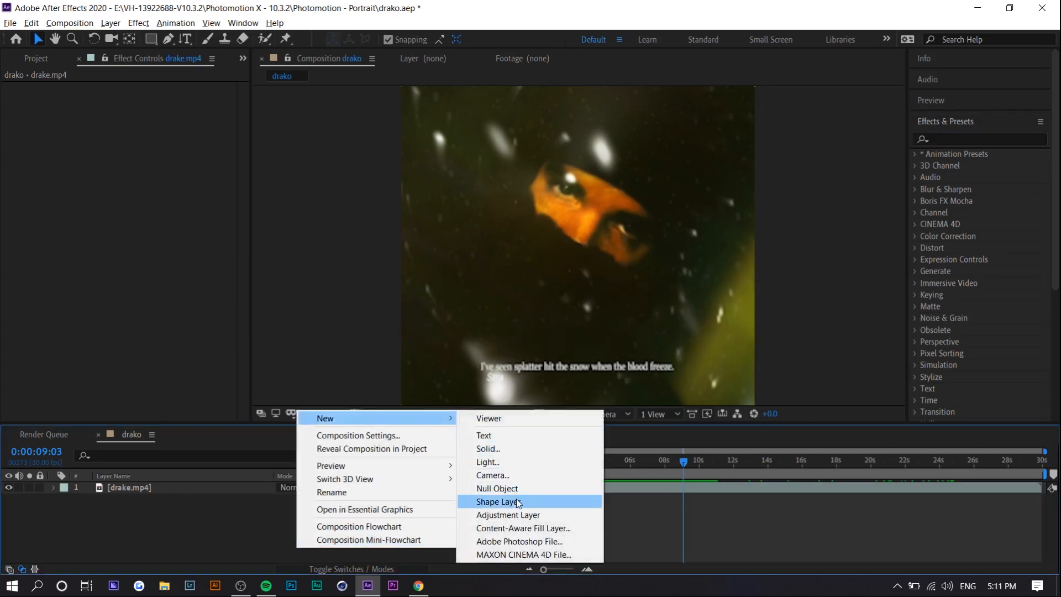
Add a black solid with Block Fractal Noise, contrast 400, scale width 600, height 20
left_click(488, 448)
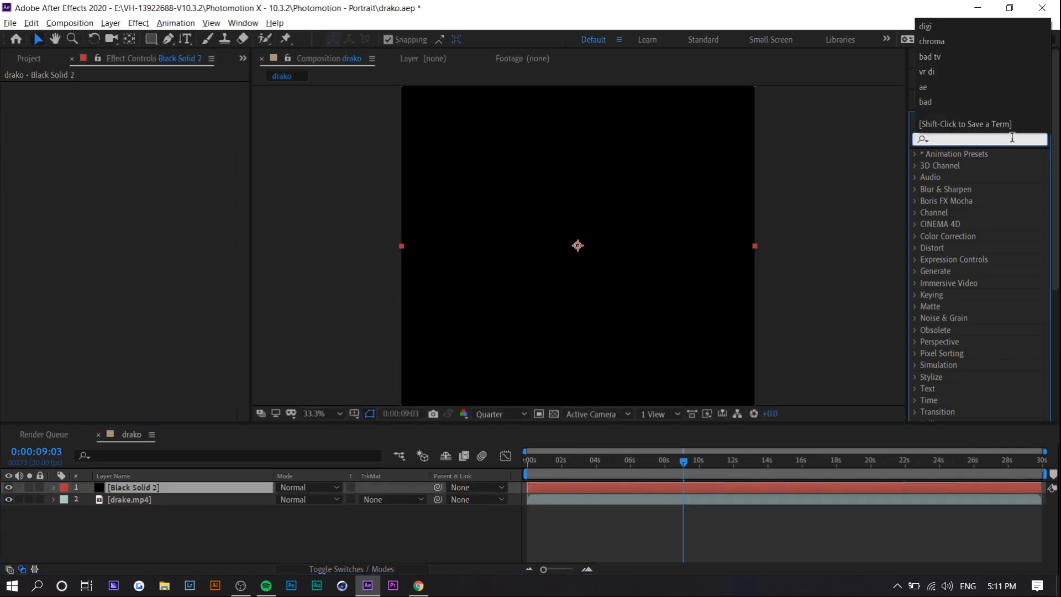
type("frac")
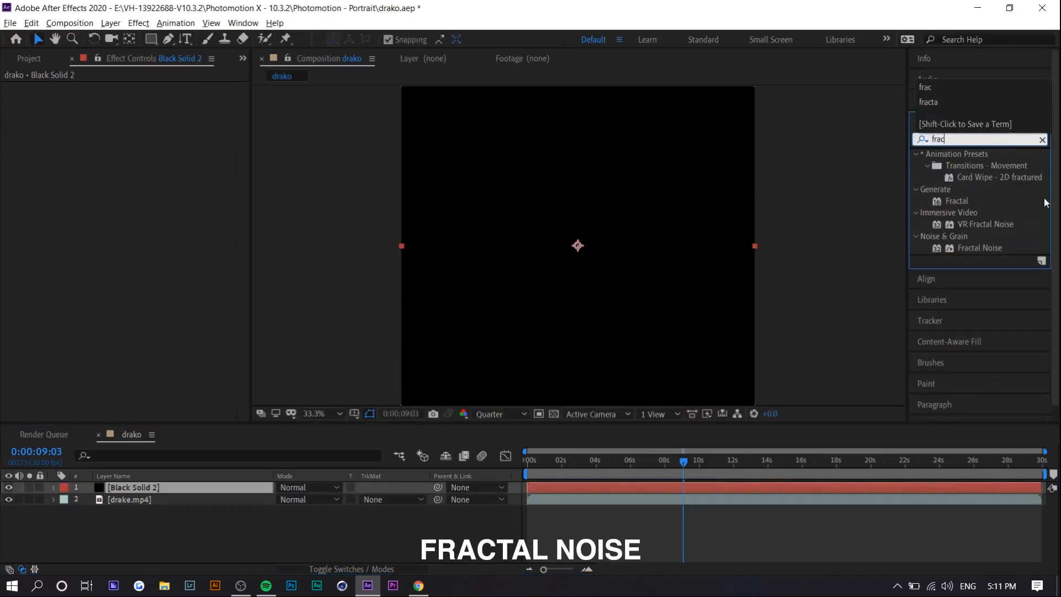
double_click(981, 247)
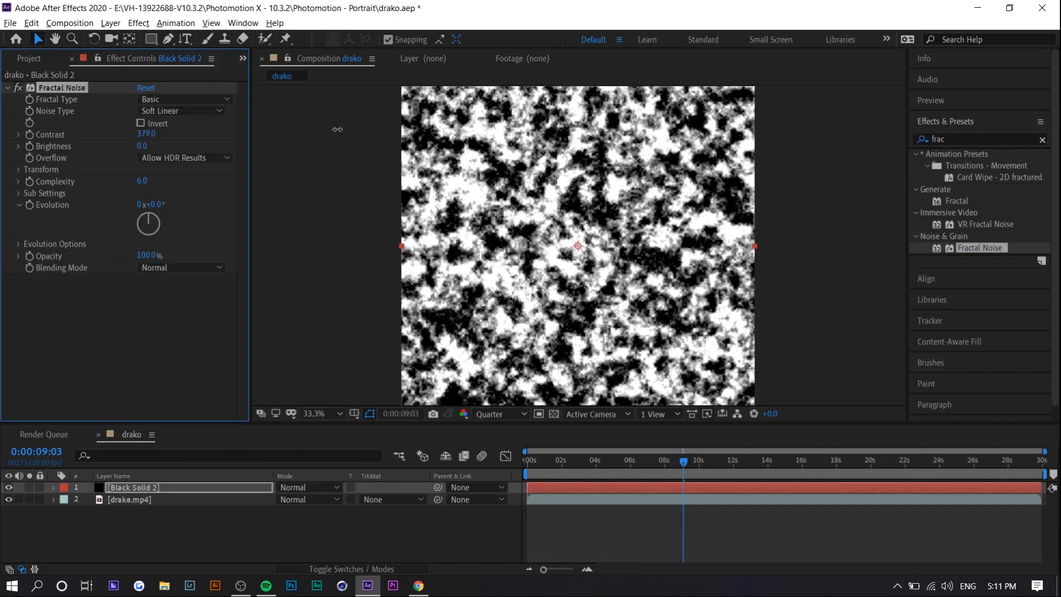
left_click(181, 110)
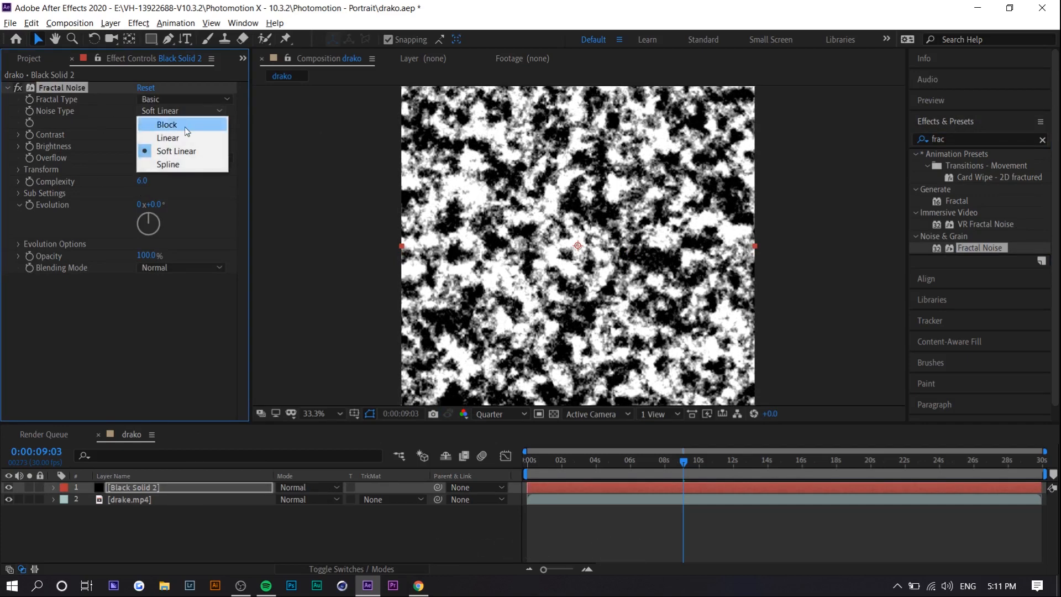
left_click(167, 125)
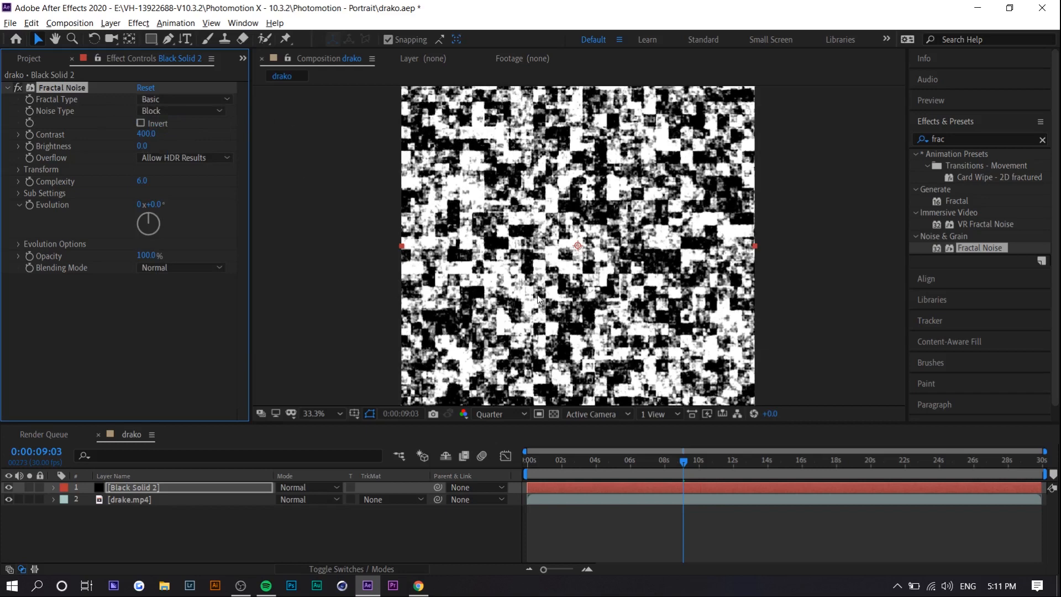
left_click(18, 169)
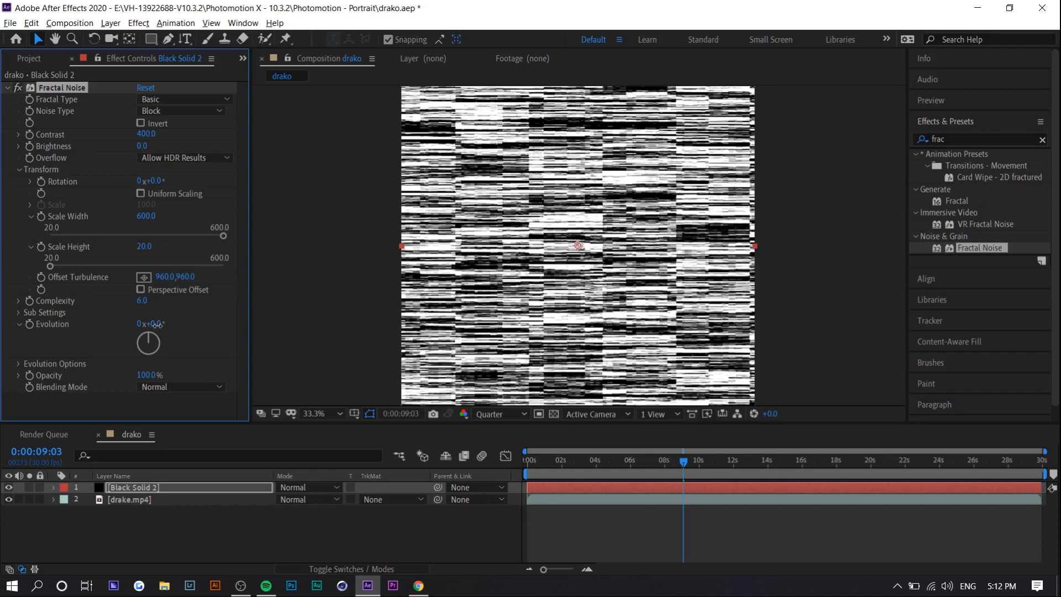
Keyframe the Fractal Noise Evolution and precompose the solid as Black Solid 2 Comp 1
left_click_drag(149, 341, 142, 334)
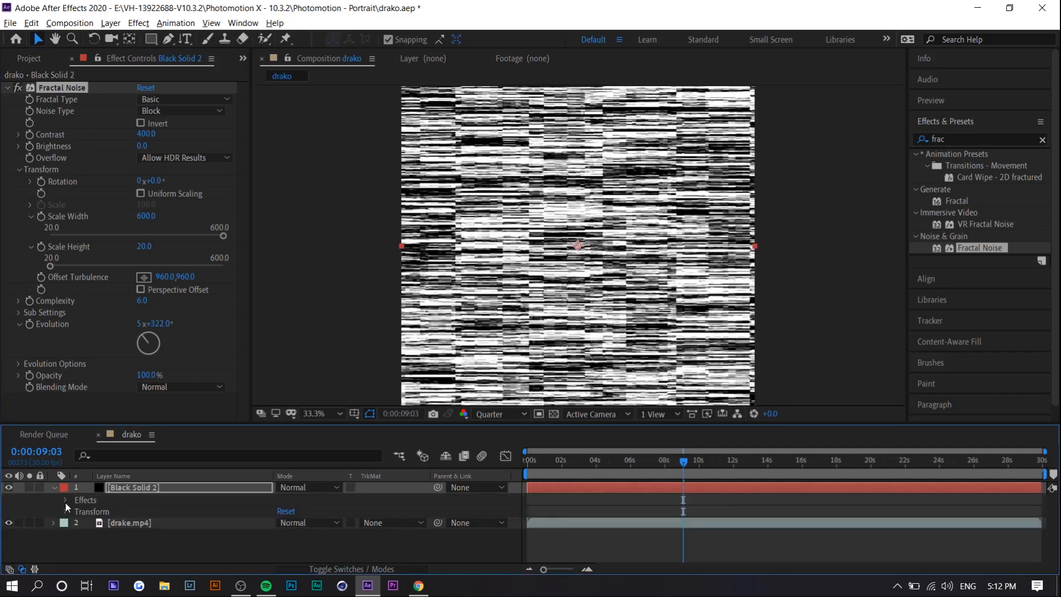
left_click(64, 500)
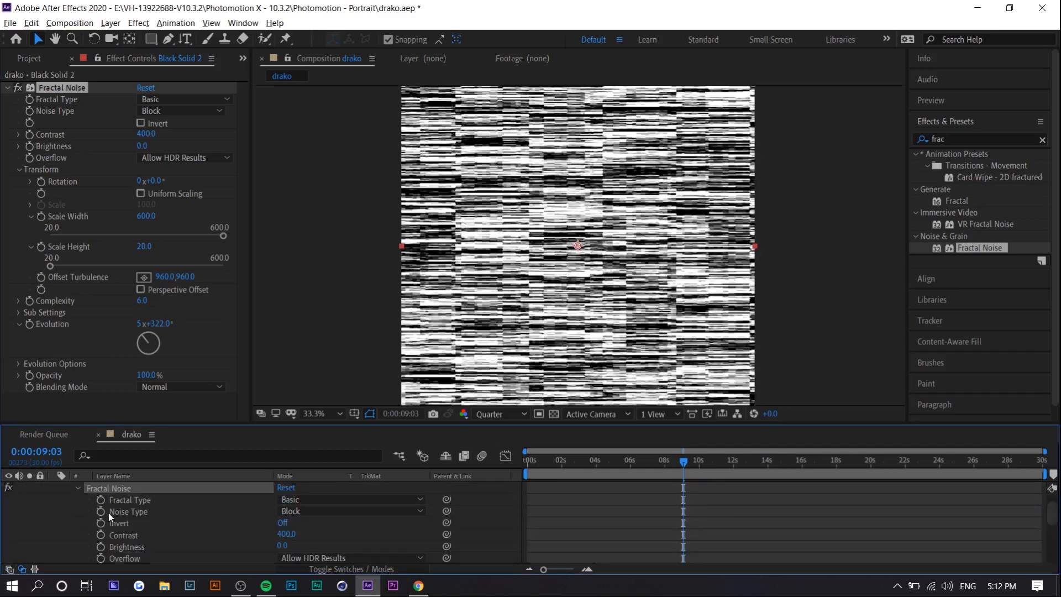
scroll("down", 3)
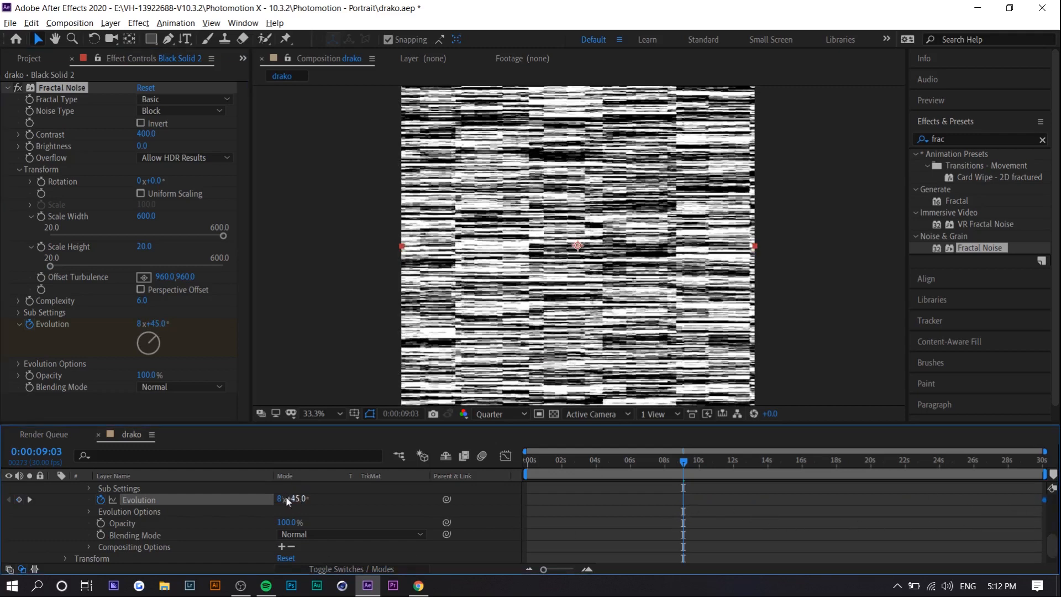
left_click(575, 460)
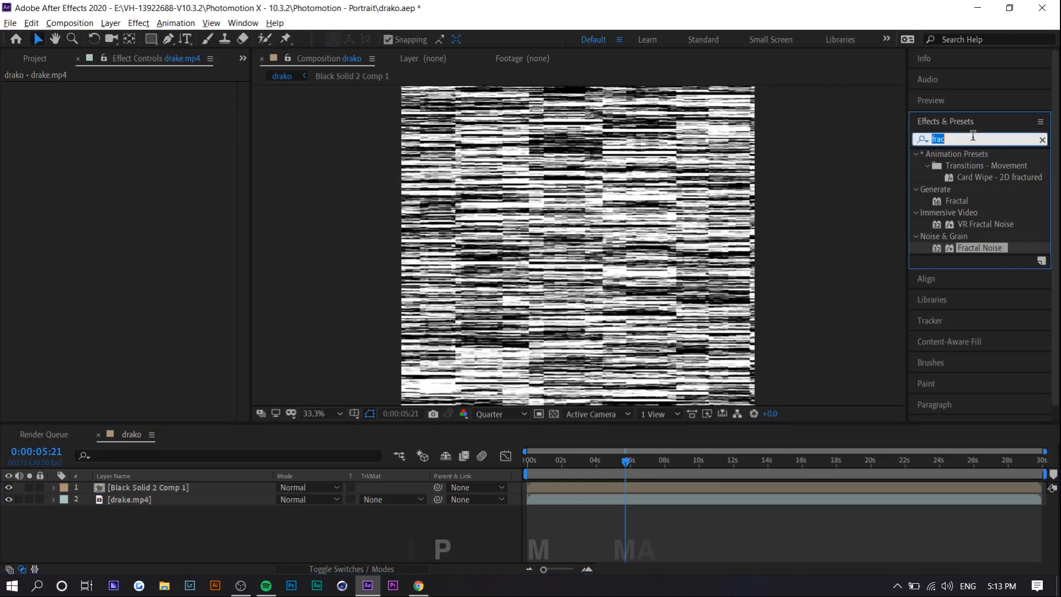
Apply Displacement Map to drake.mp4, using the hidden noise precomp with Effects & Masks
type("displ")
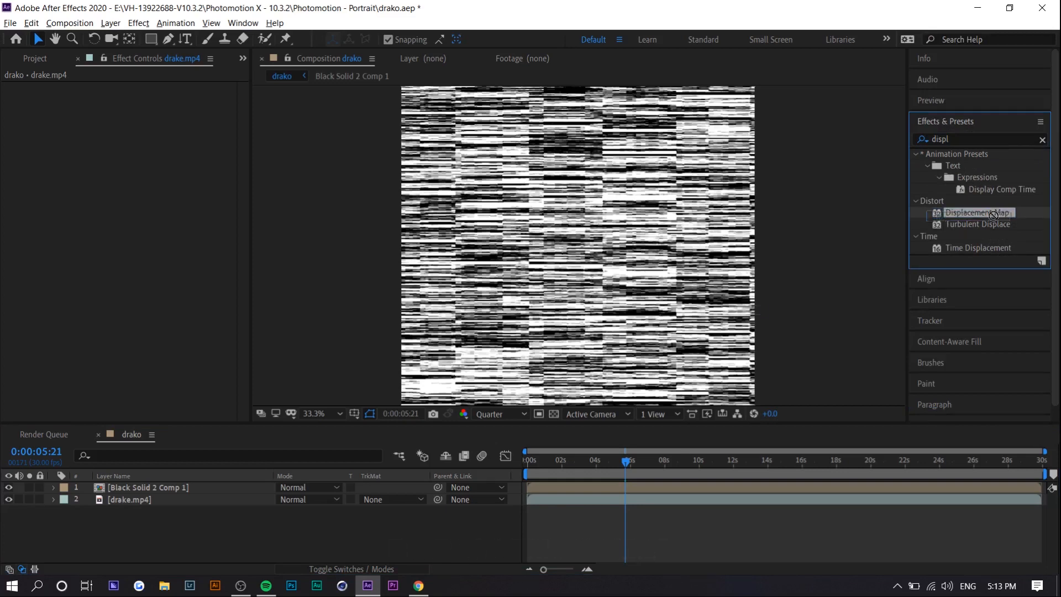
double_click(976, 212)
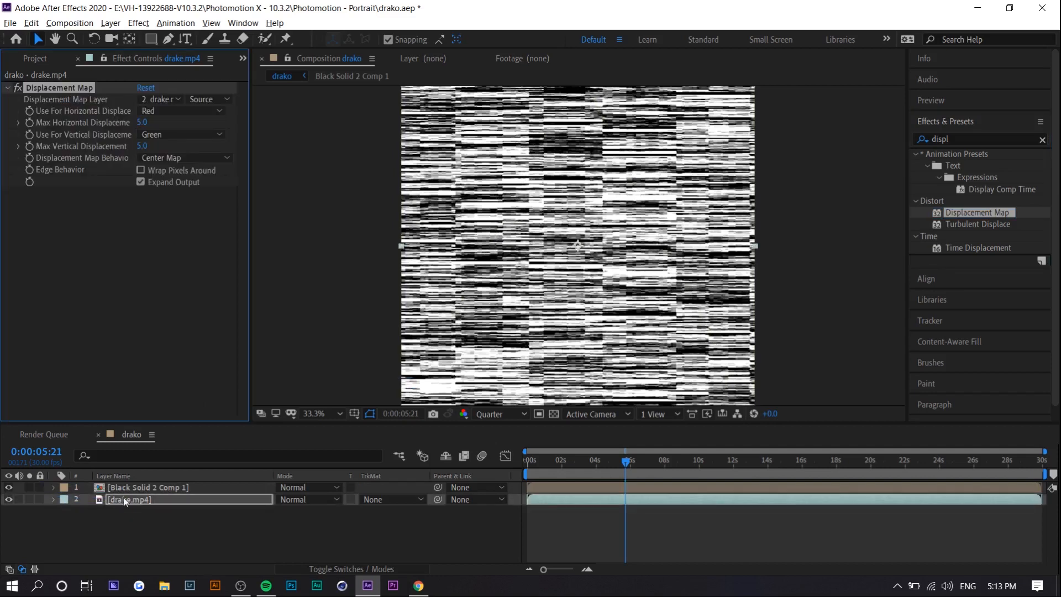
mouse_move(172, 492)
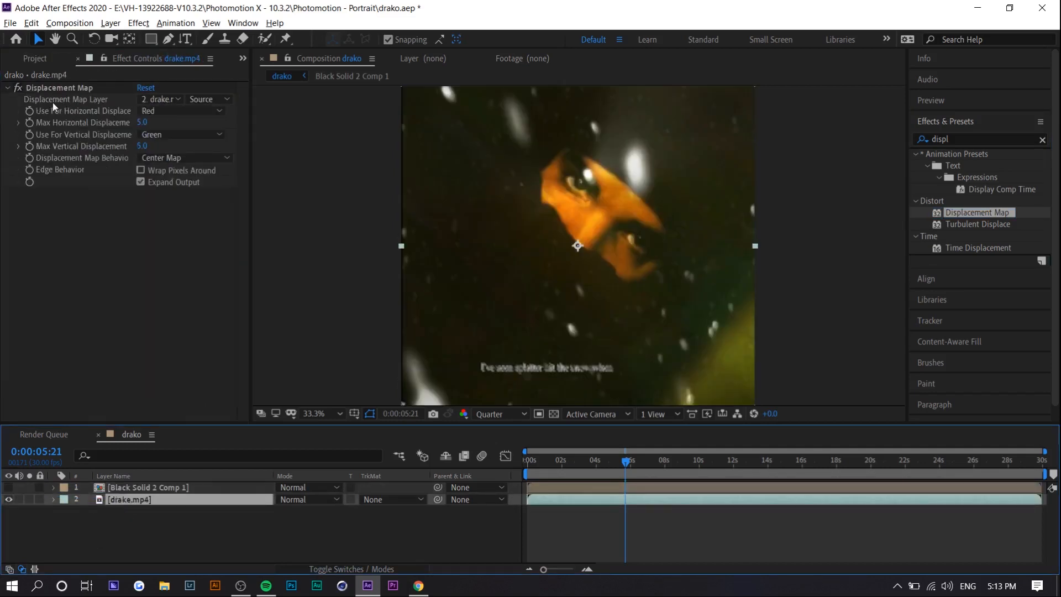
left_click(160, 99)
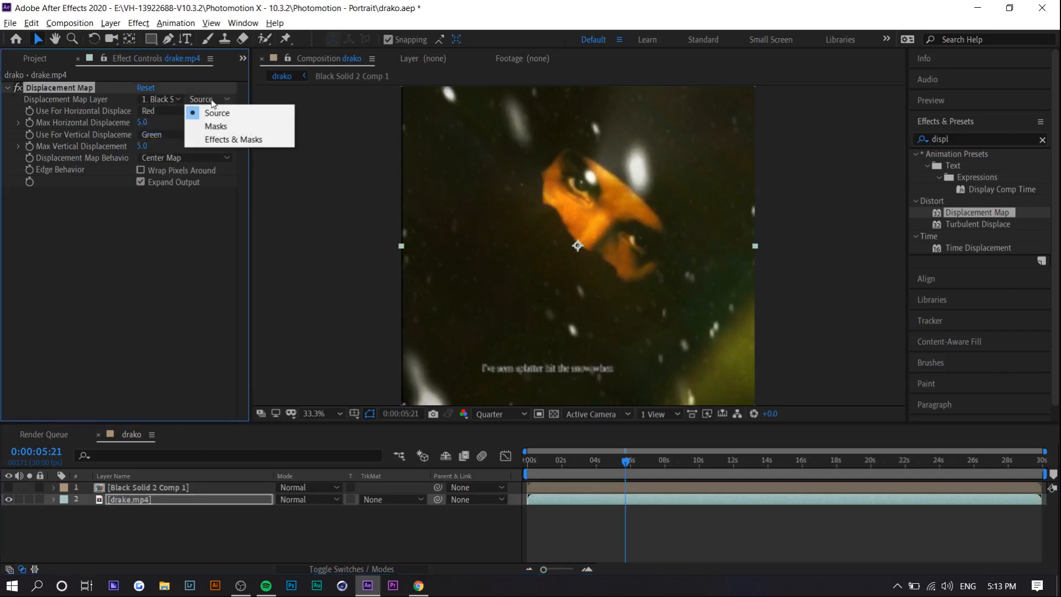
left_click(233, 140)
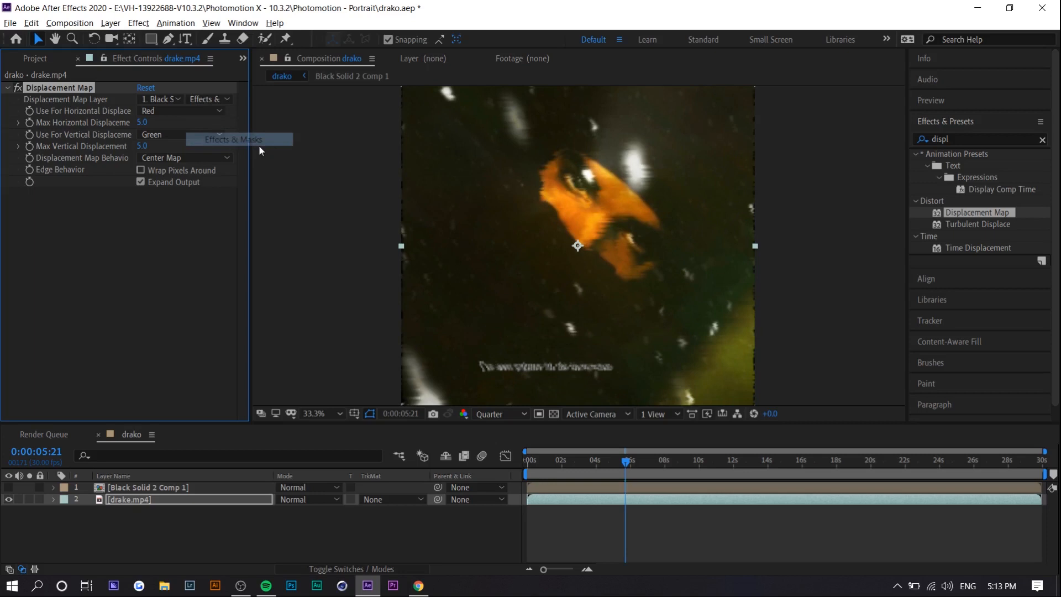
left_click(685, 460)
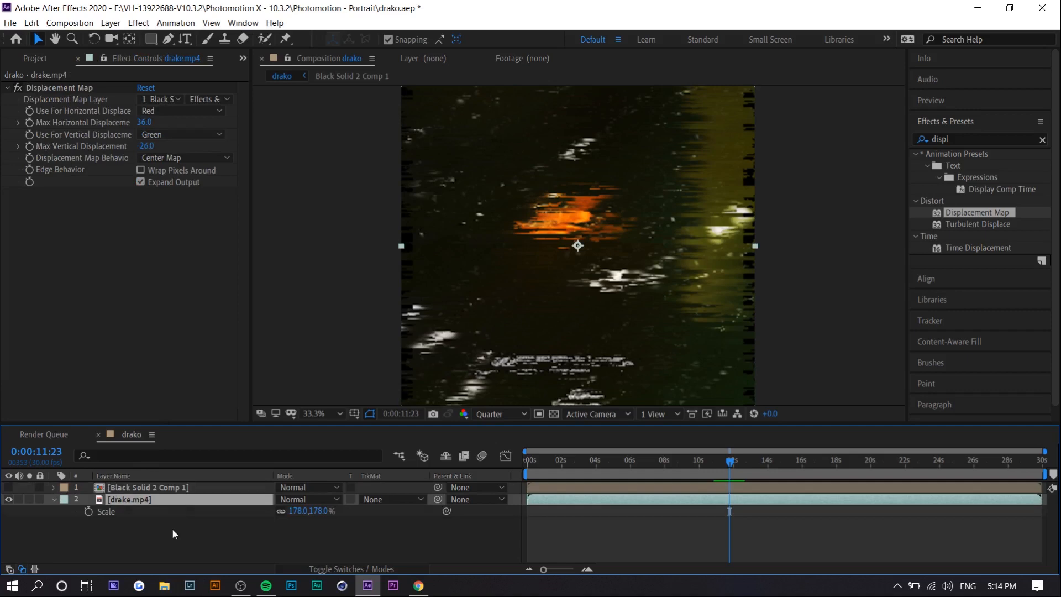
mouse_move(698, 414)
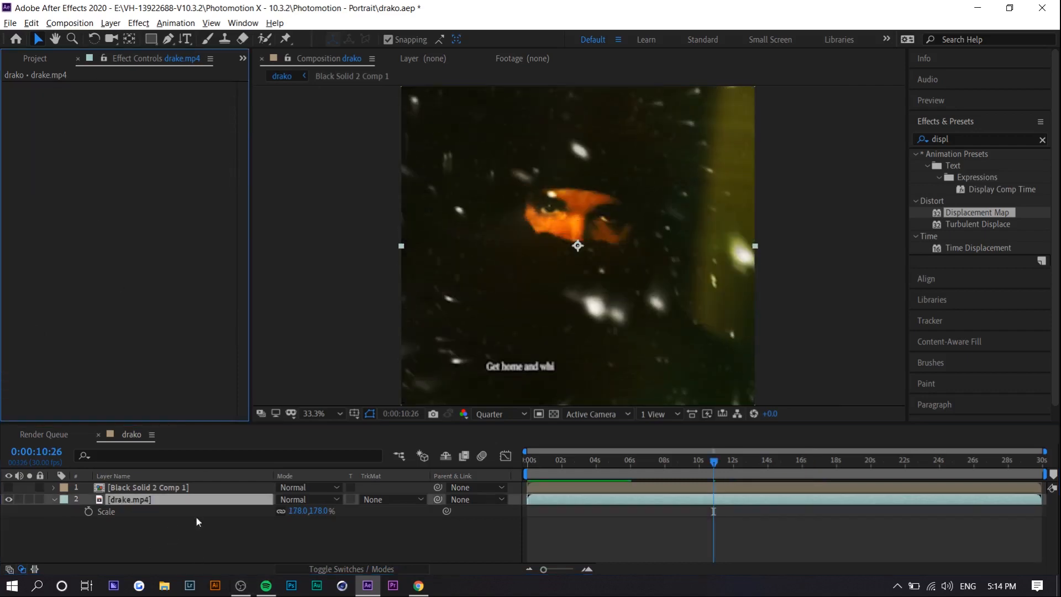
Set displacement to 36 horizontal and -26 vertical, and add a new text layer
right_click(196, 521)
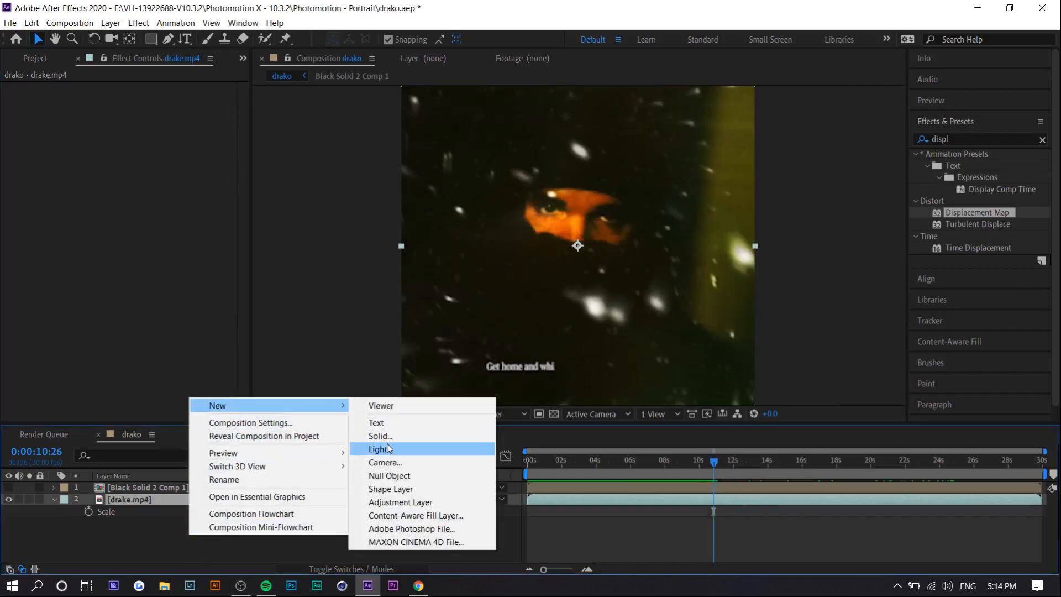
left_click(376, 422)
type("steven")
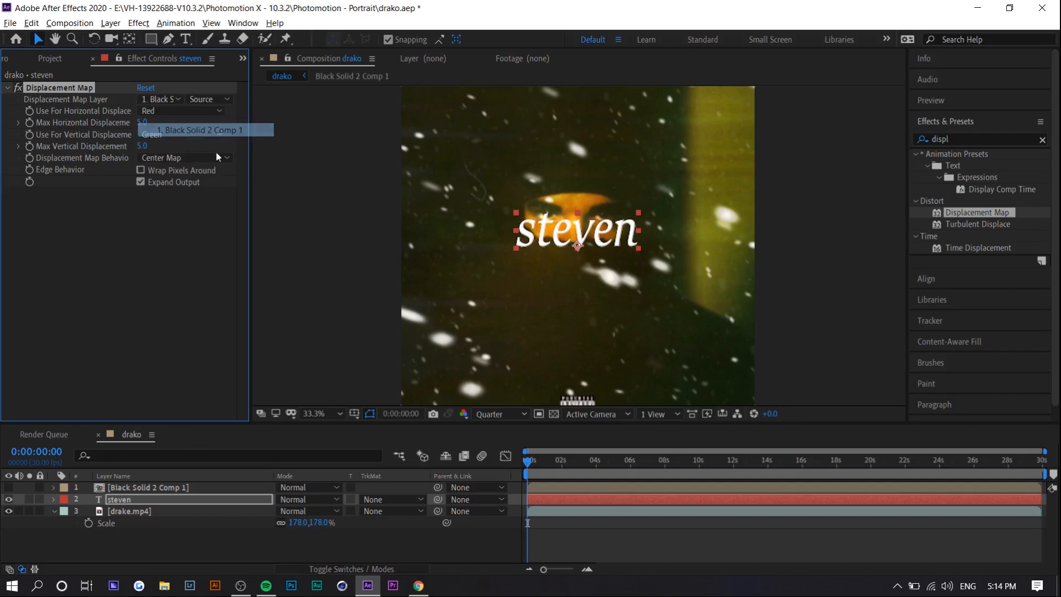
Map the steven text's displacement to Black Solid 2 Comp 1 and drive Evolution with 'time'
left_click(207, 99)
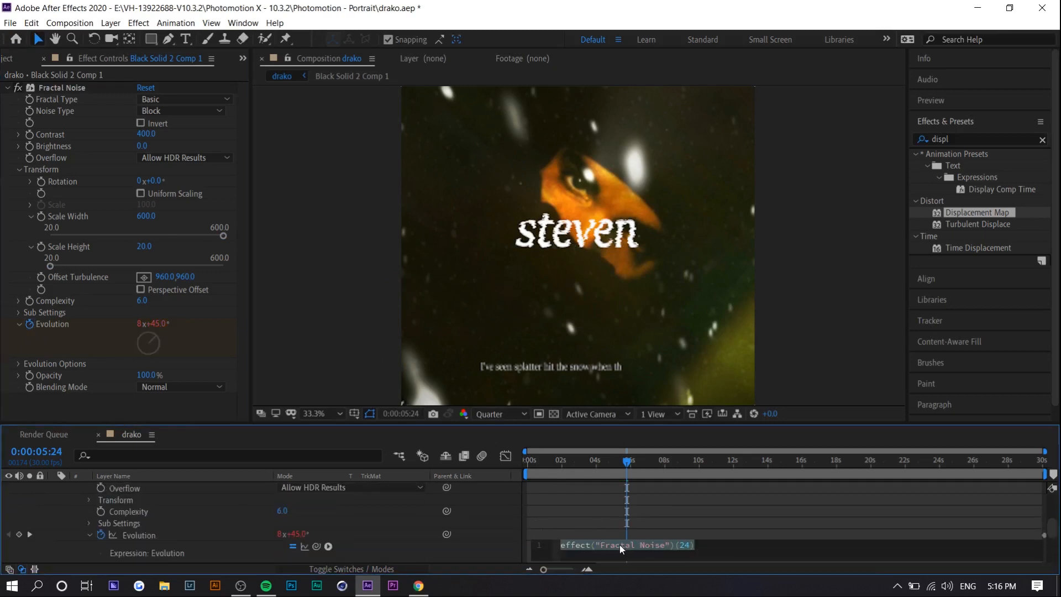
type("t")
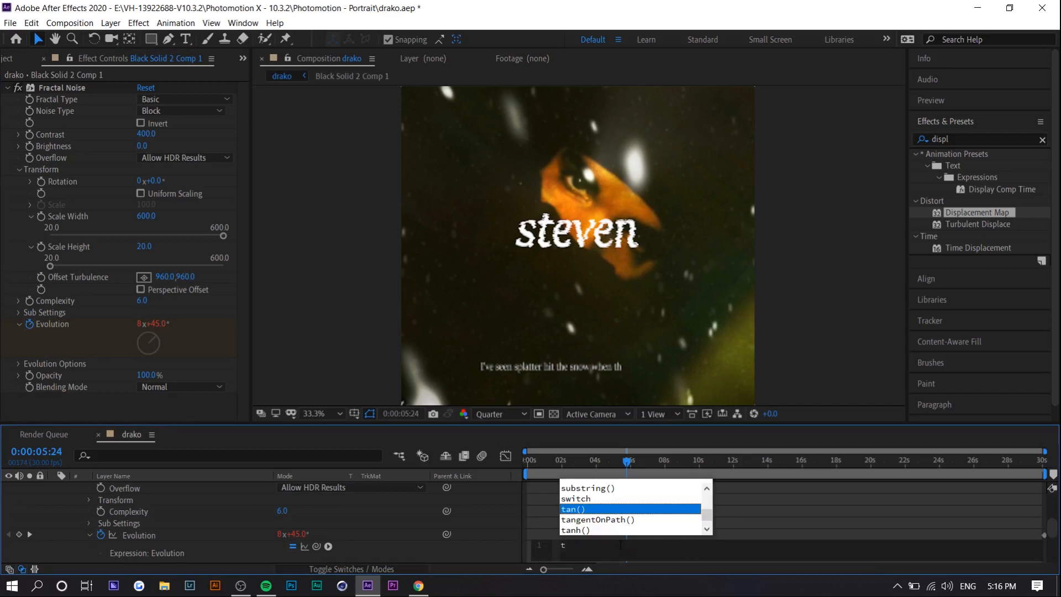
type("ime")
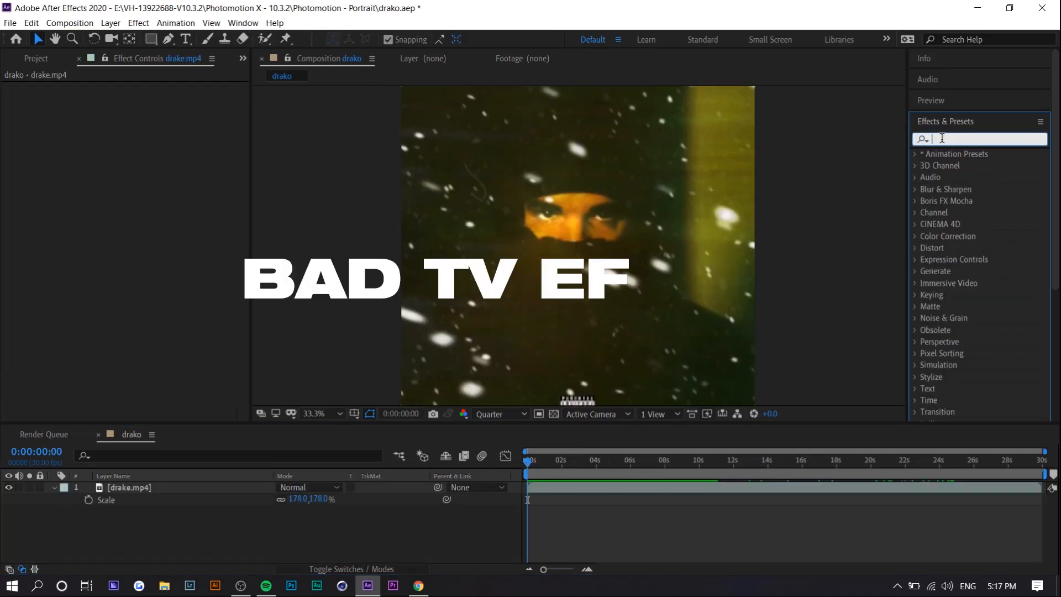
Apply the Bad TV 3 - weak animation preset to drake.mp4
type("FECT")
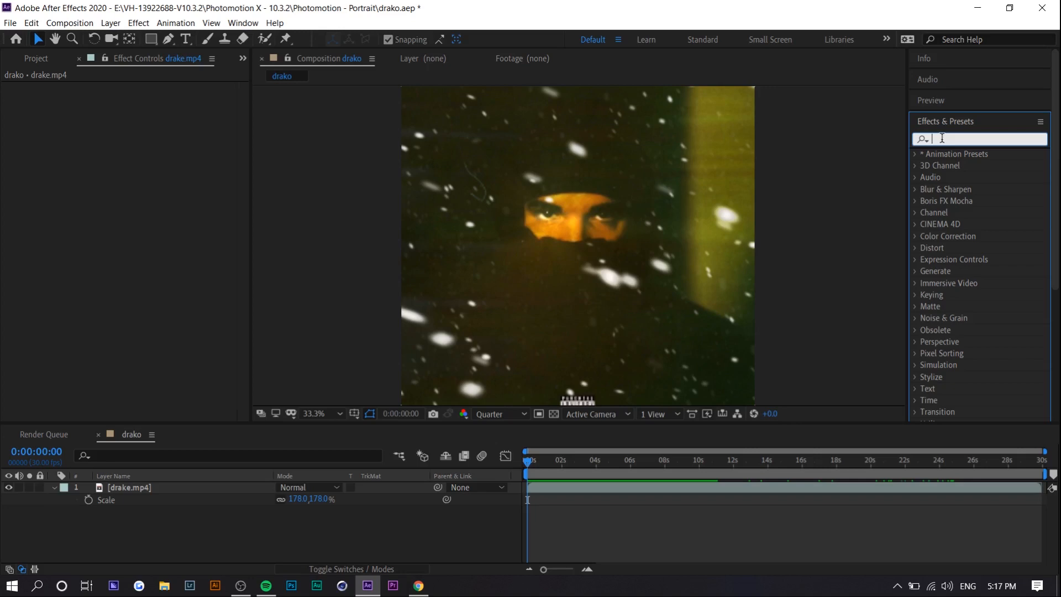
type("bad")
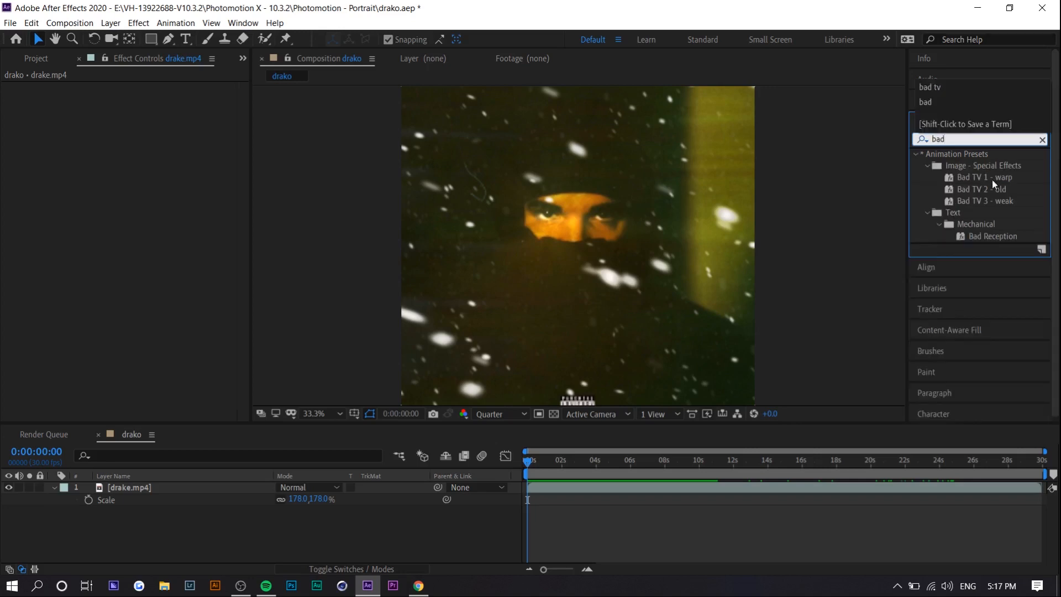
double_click(986, 177)
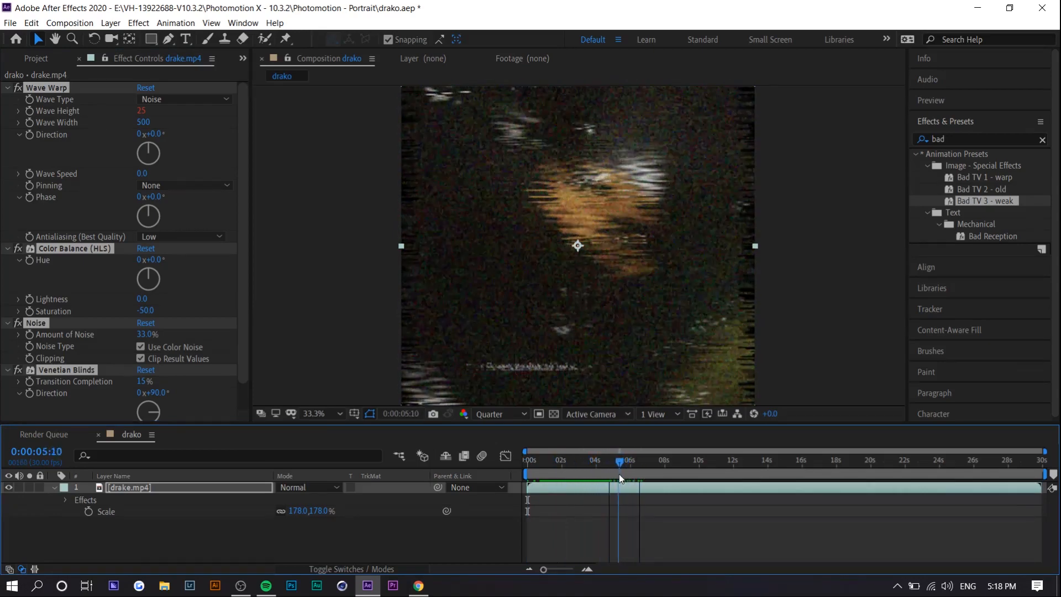
scroll("down", 3)
type("displ")
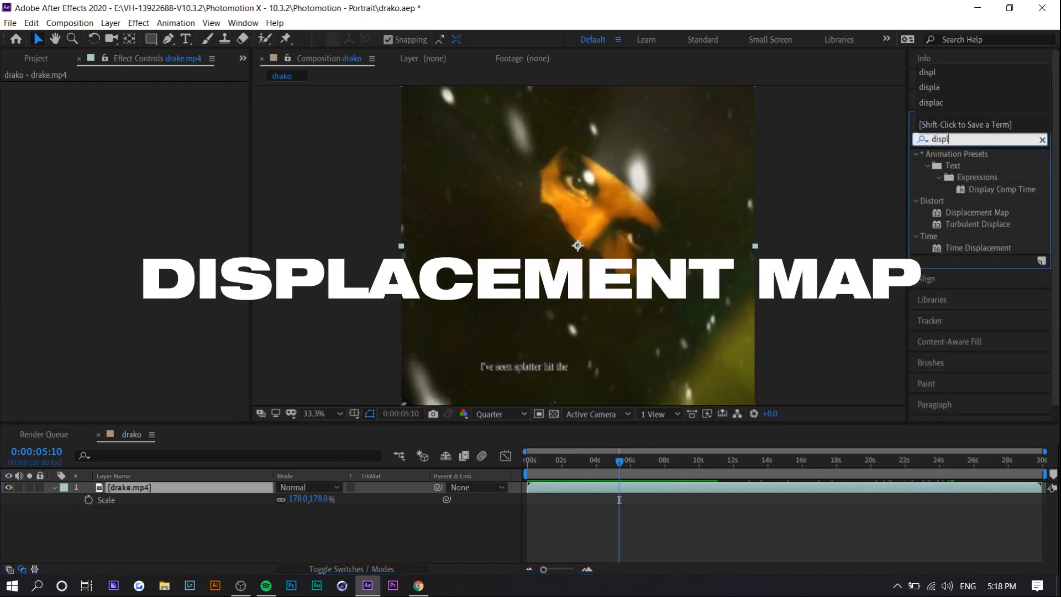
Apply Displacement Map and keyframe Max Horizontal/Vertical Displacement from -298/-22 back to 5
double_click(979, 212)
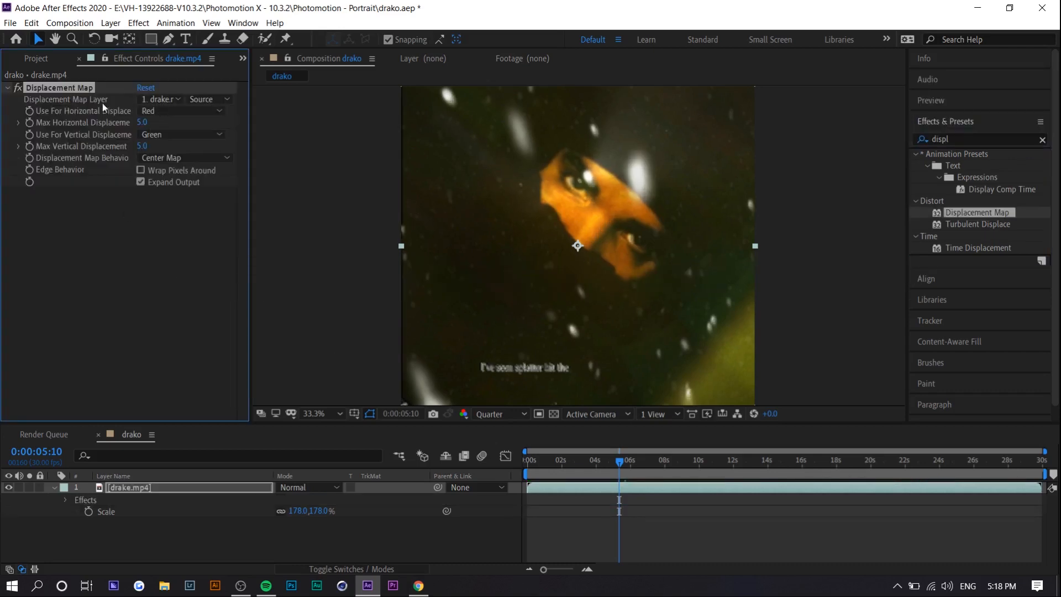
mouse_move(156, 105)
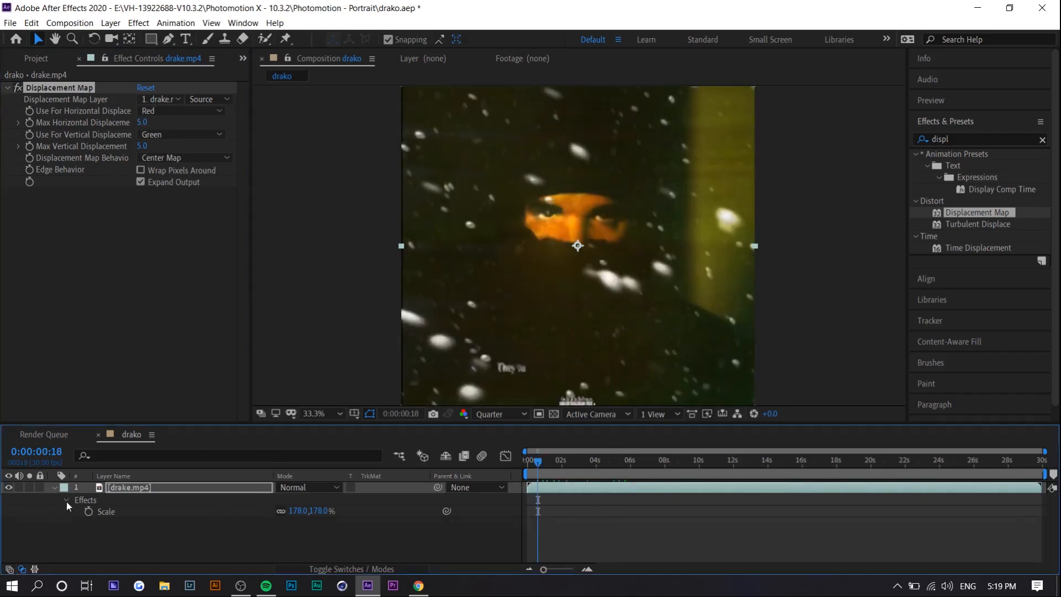
left_click(79, 488)
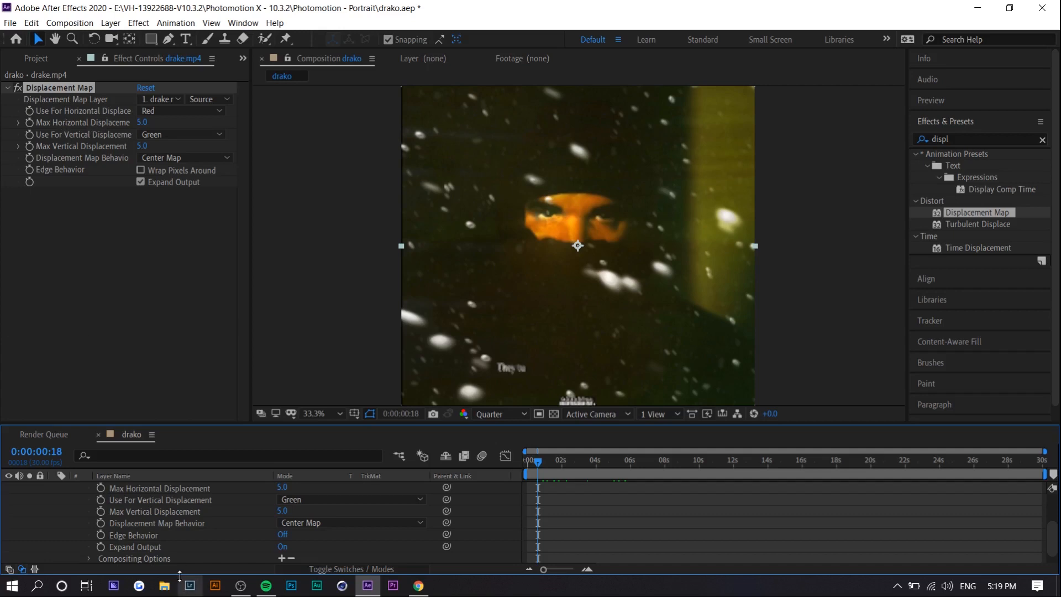
left_click(173, 499)
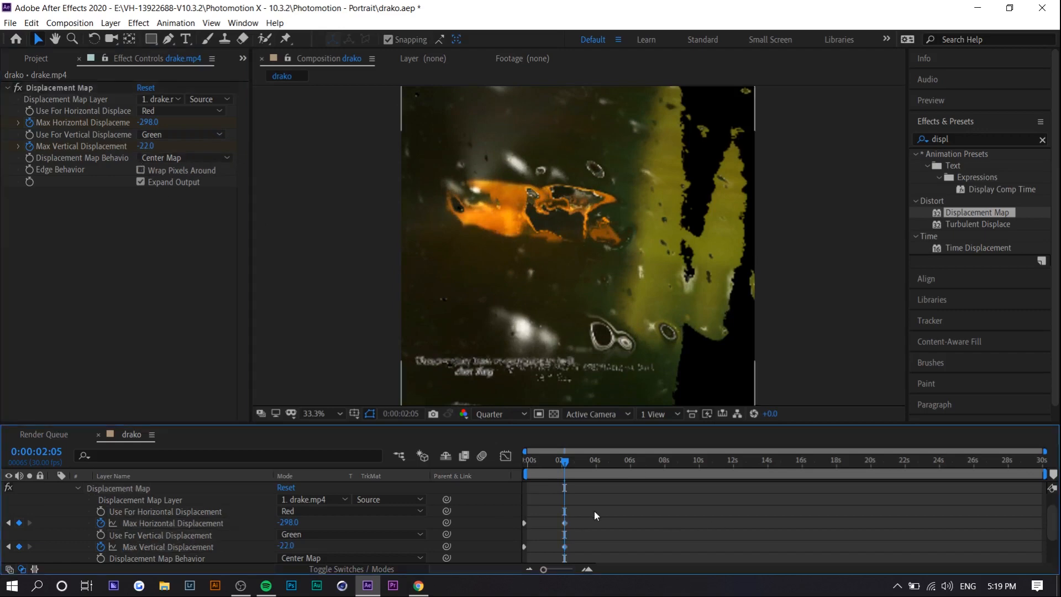
left_click(610, 460)
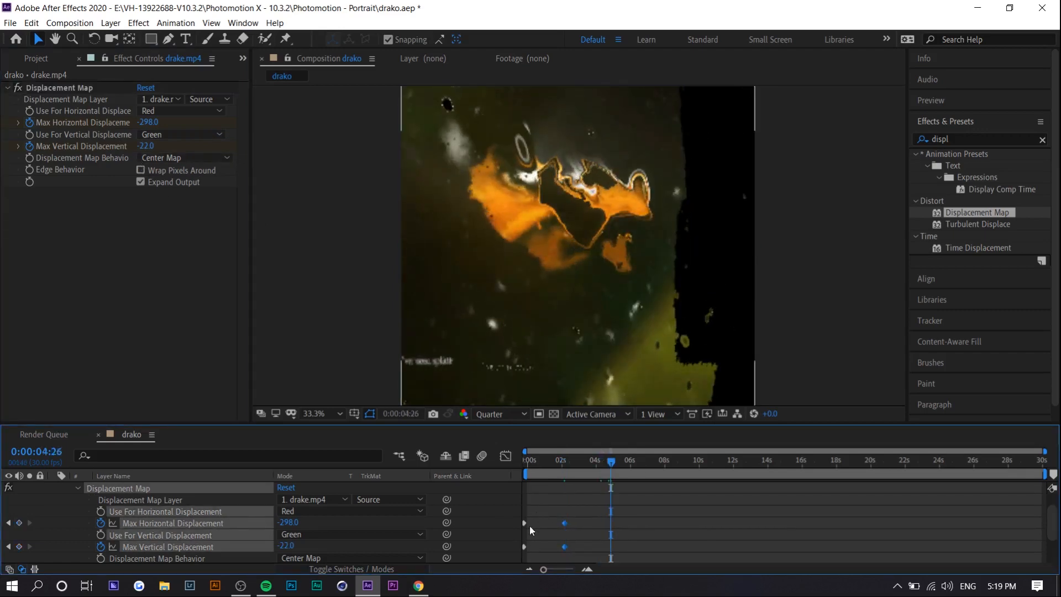
left_click(611, 476)
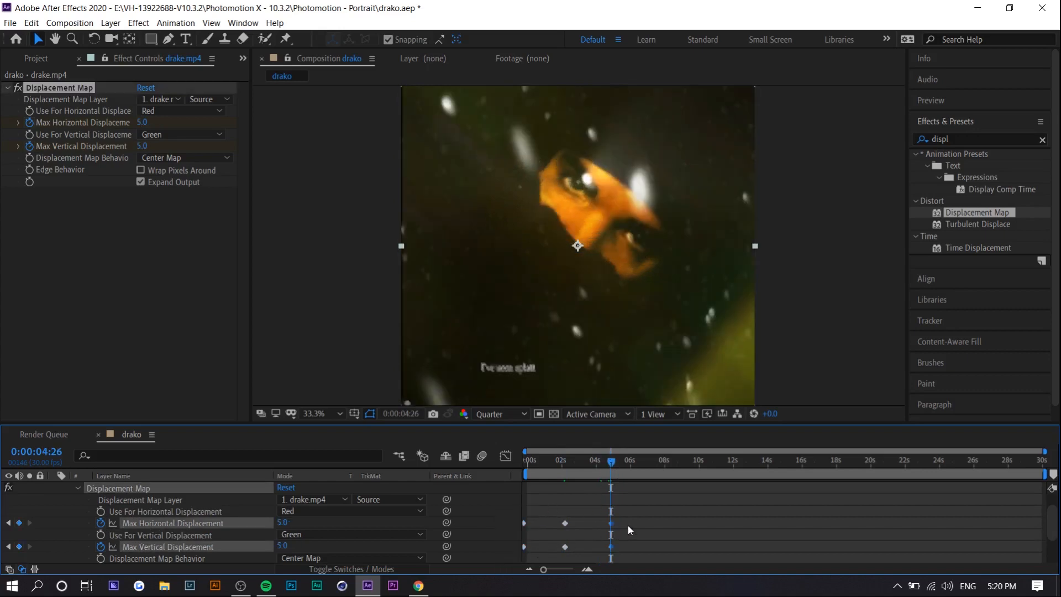
left_click(526, 460)
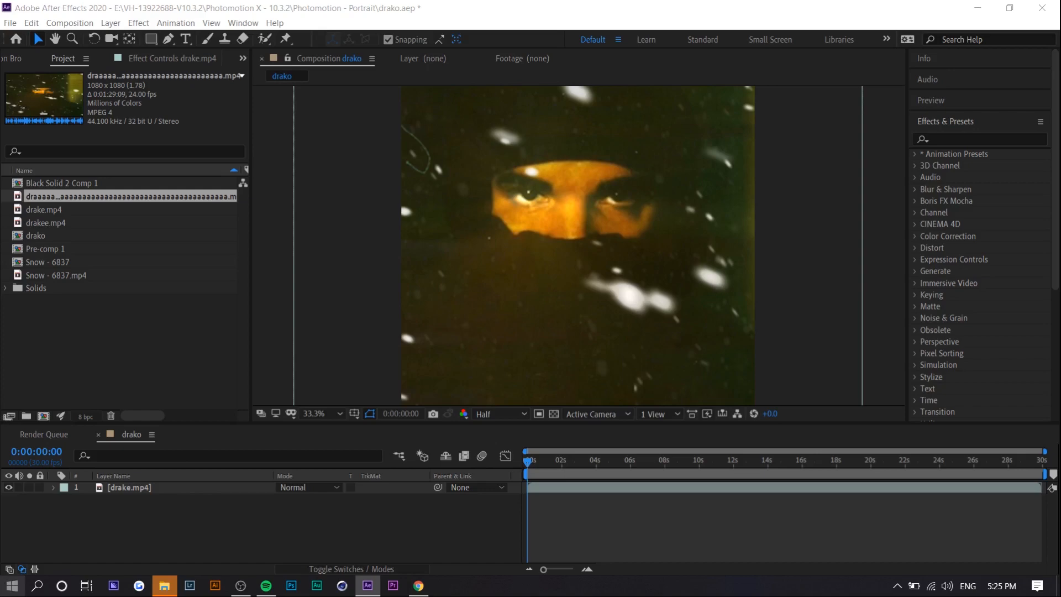
Launch Datamosh Studio and create a new 1280x720, 24 fps Xvid project in a new folder
left_click(12, 584)
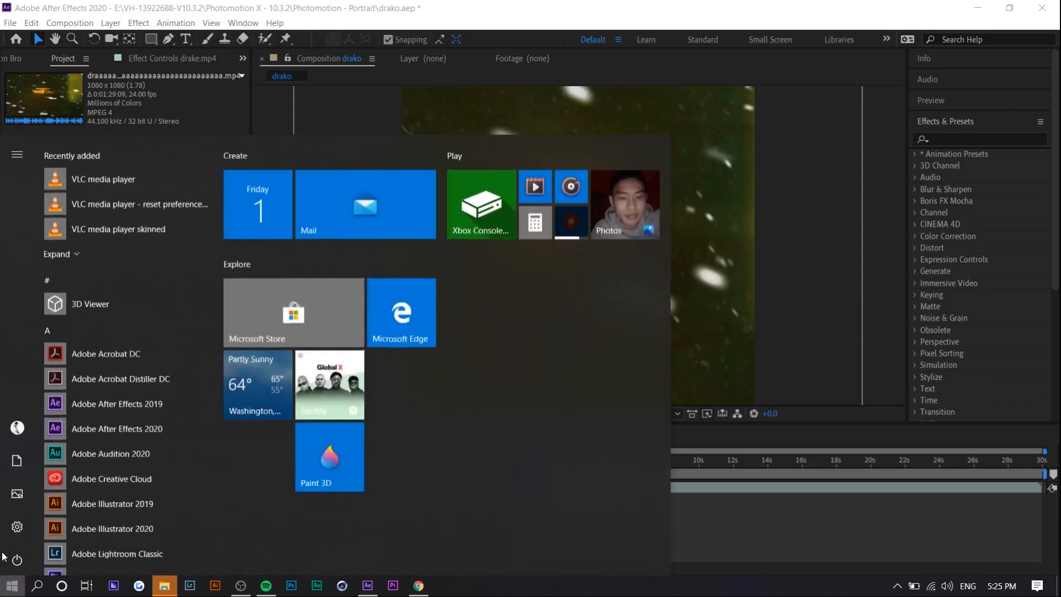
type("data")
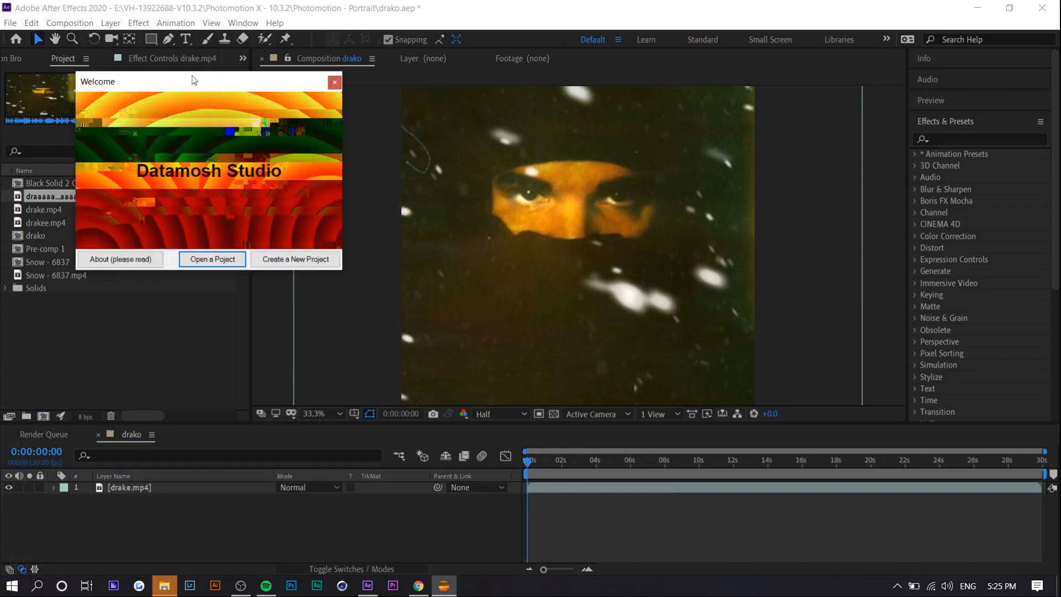
left_click(295, 259)
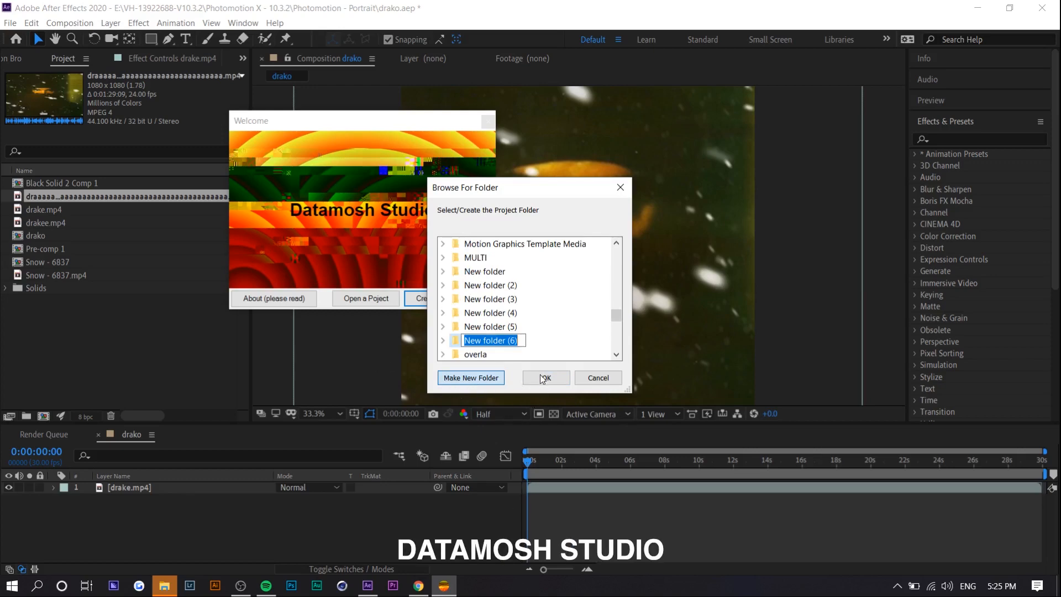
left_click(545, 377)
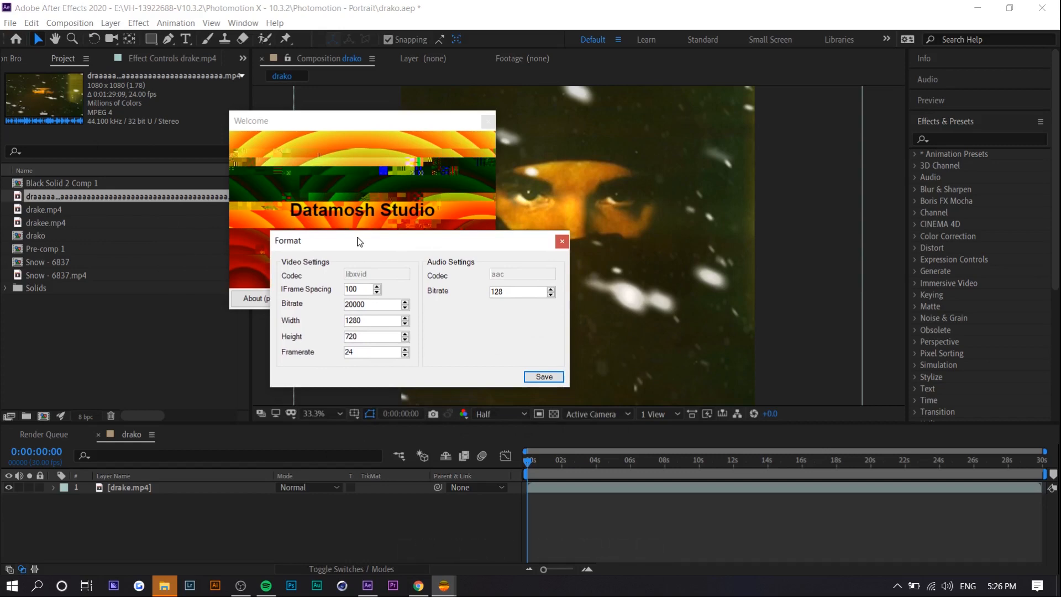
mouse_move(416, 248)
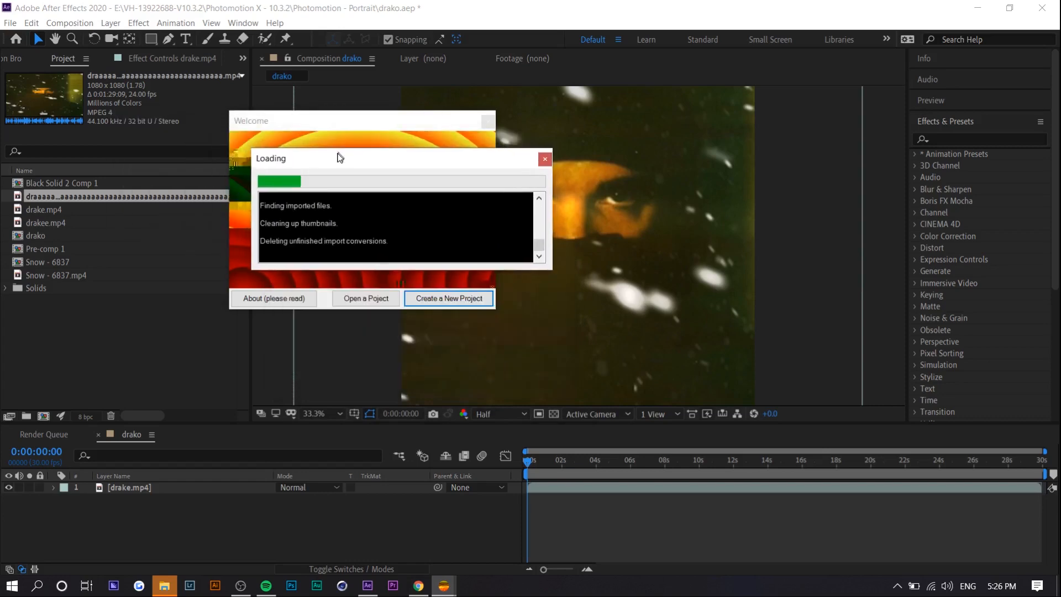
left_click(448, 298)
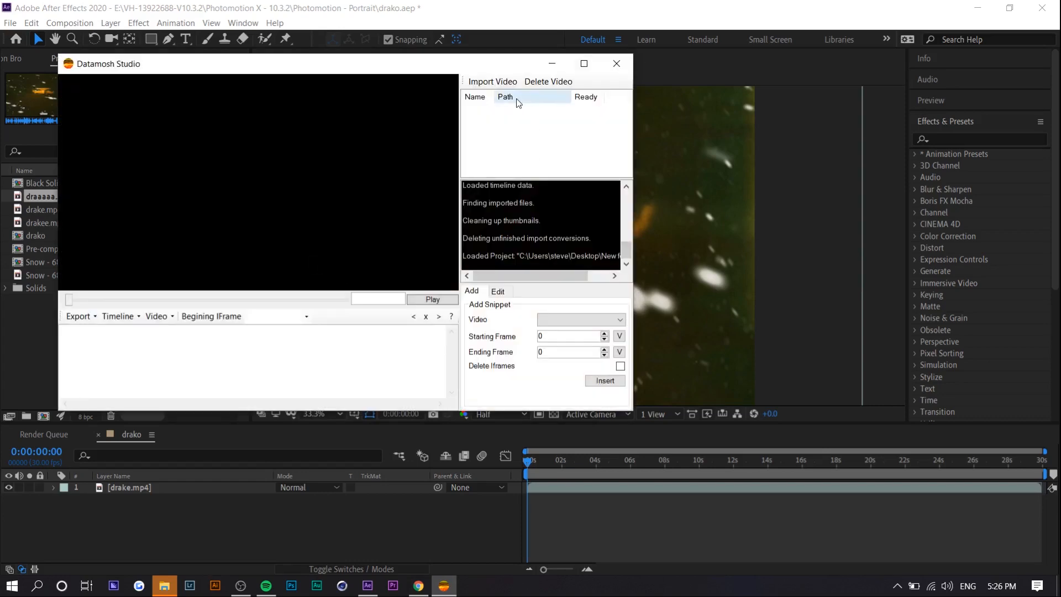
Import the awge video and set its snippet from frame 0 to ending frame 528
left_click(492, 82)
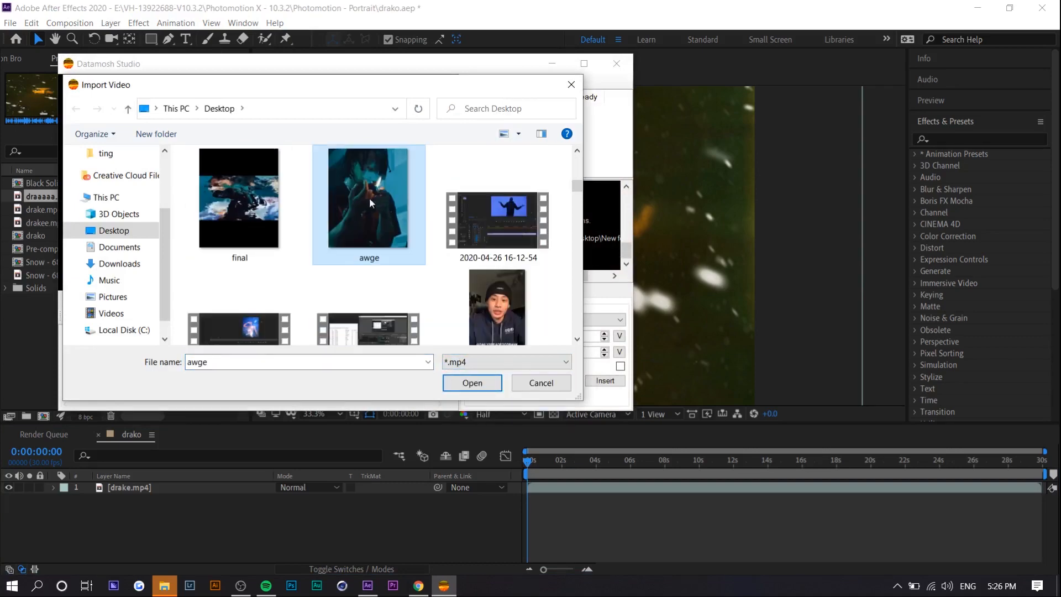
left_click(471, 383)
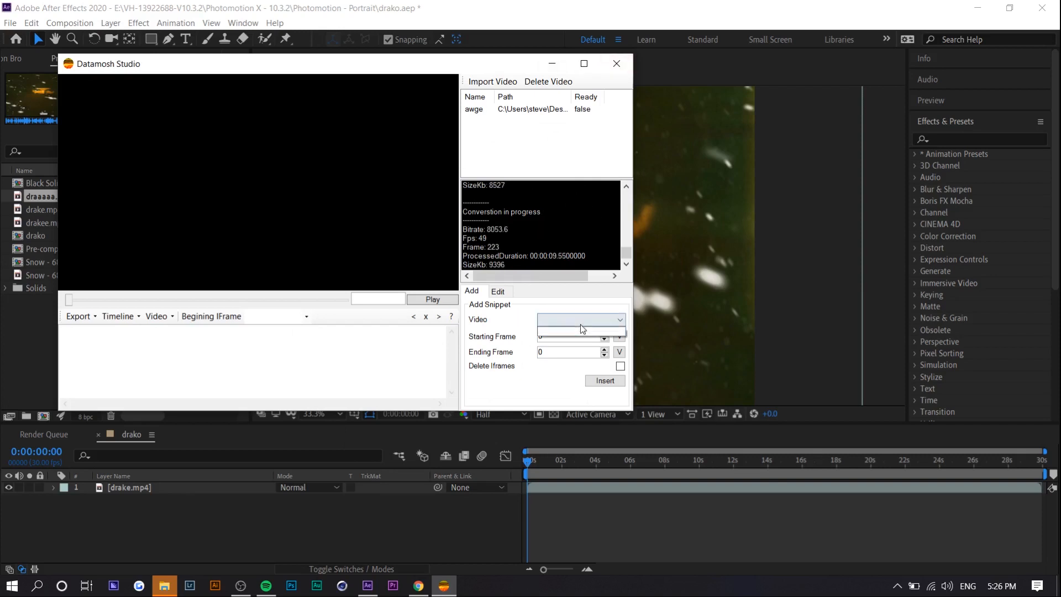
left_click(578, 319)
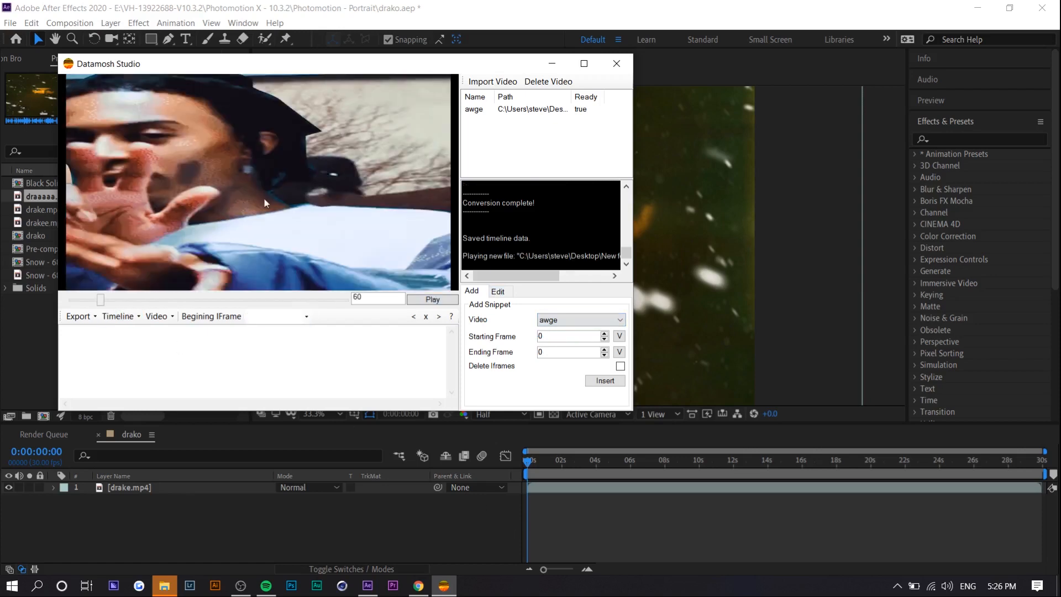
mouse_move(129, 212)
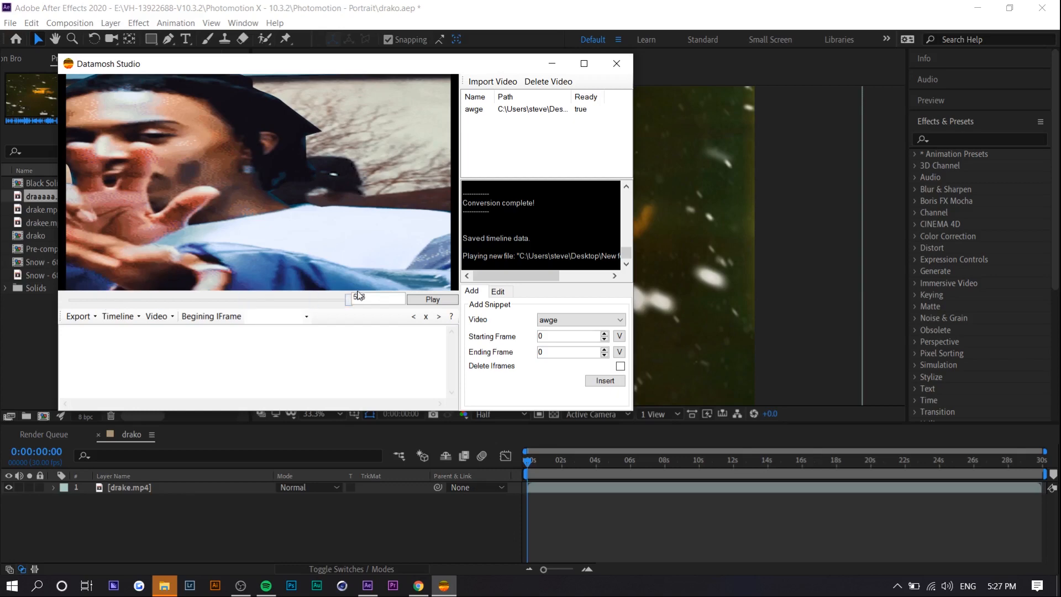
type("528")
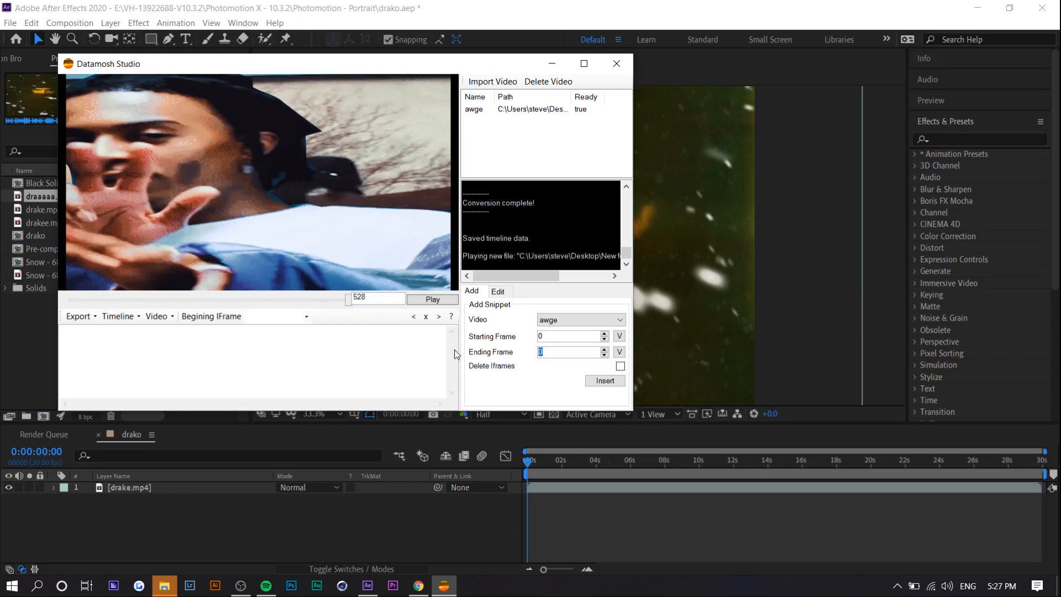
type("528")
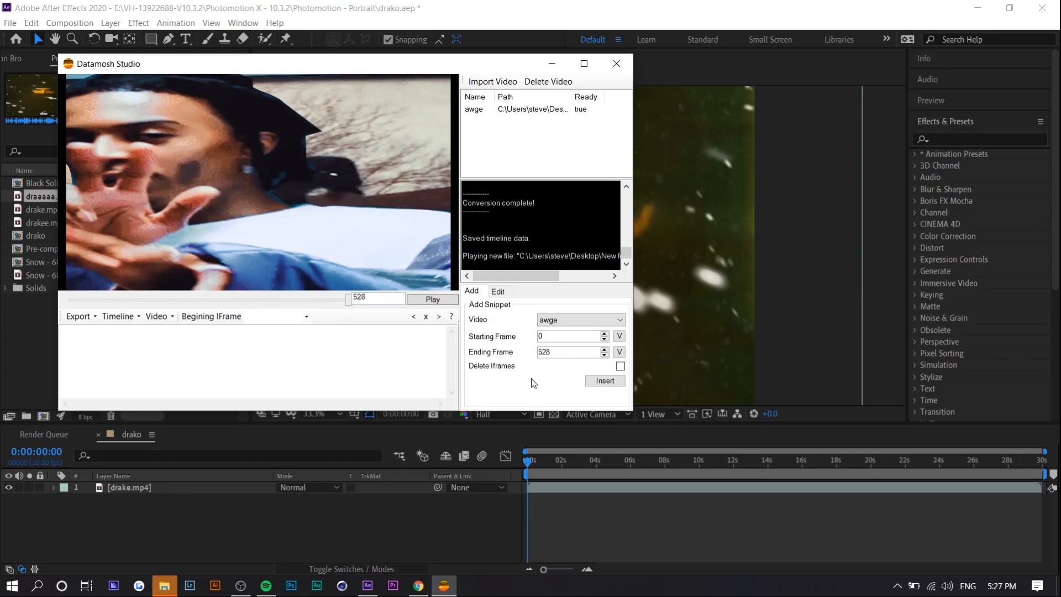
Insert the awge snippet with iframes deleted, using awge as the beginning iframe
left_click(619, 365)
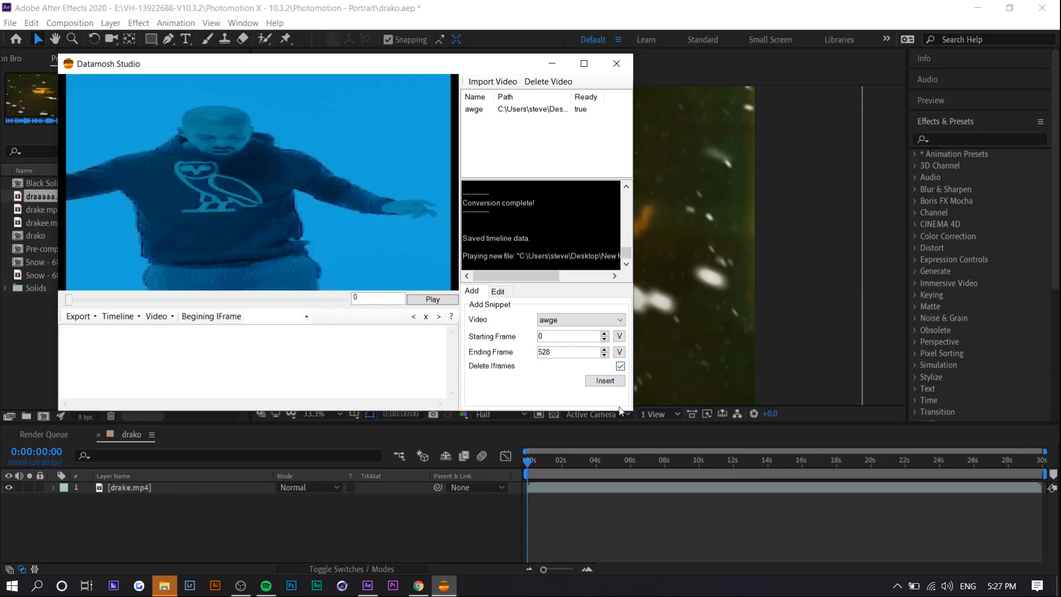
left_click(603, 380)
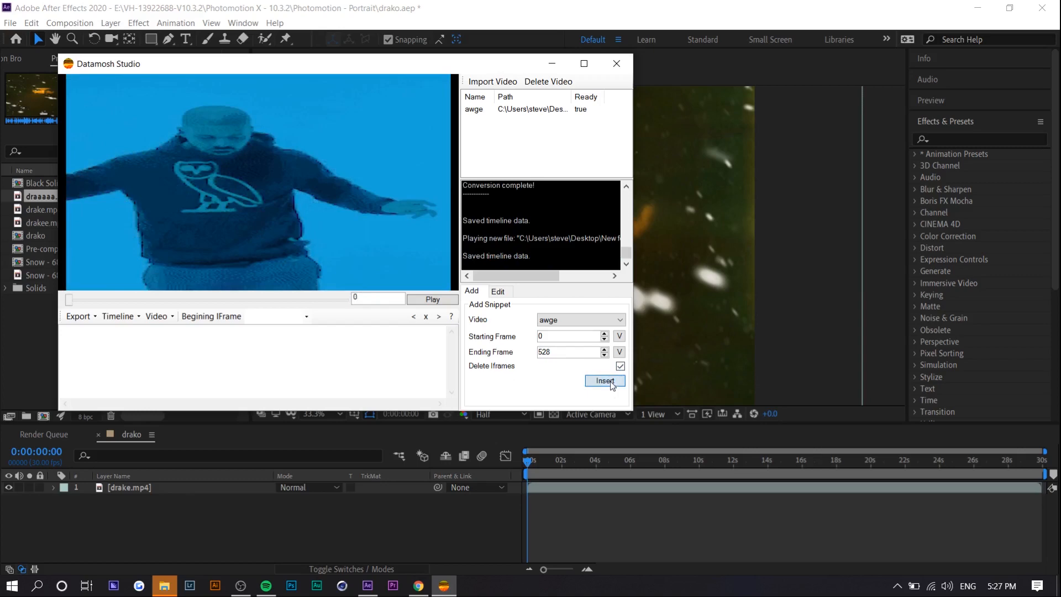
left_click(604, 380)
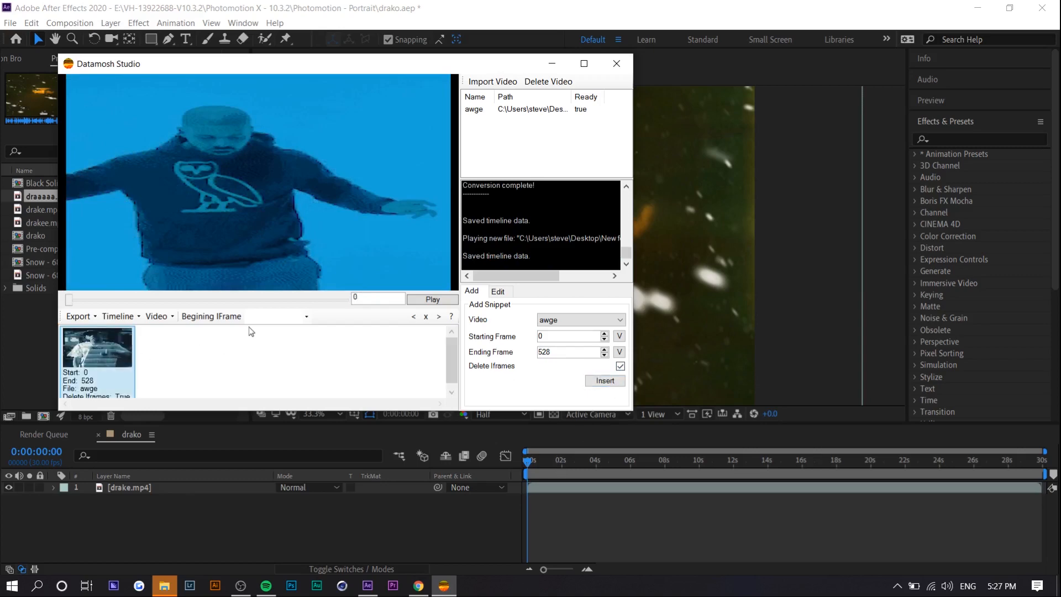
left_click(305, 316)
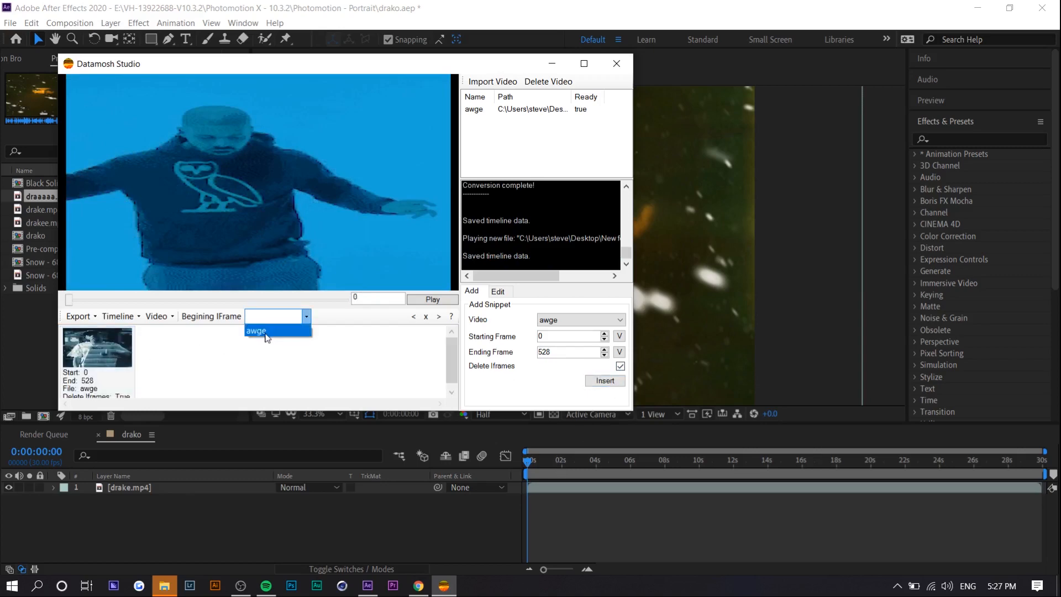
left_click(256, 331)
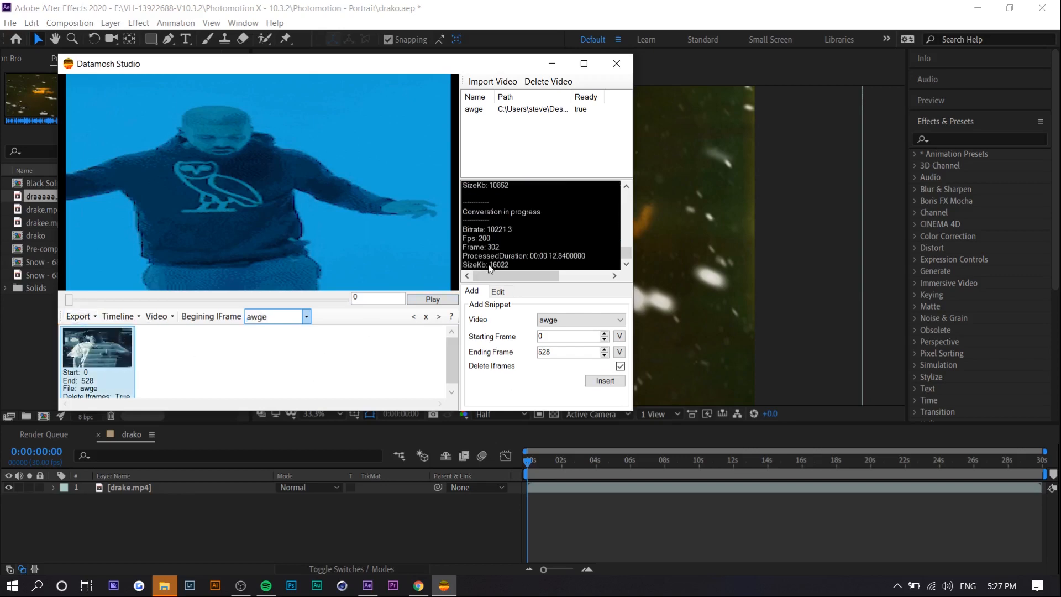
Export a copy of the moshed video named awge2
left_click(78, 316)
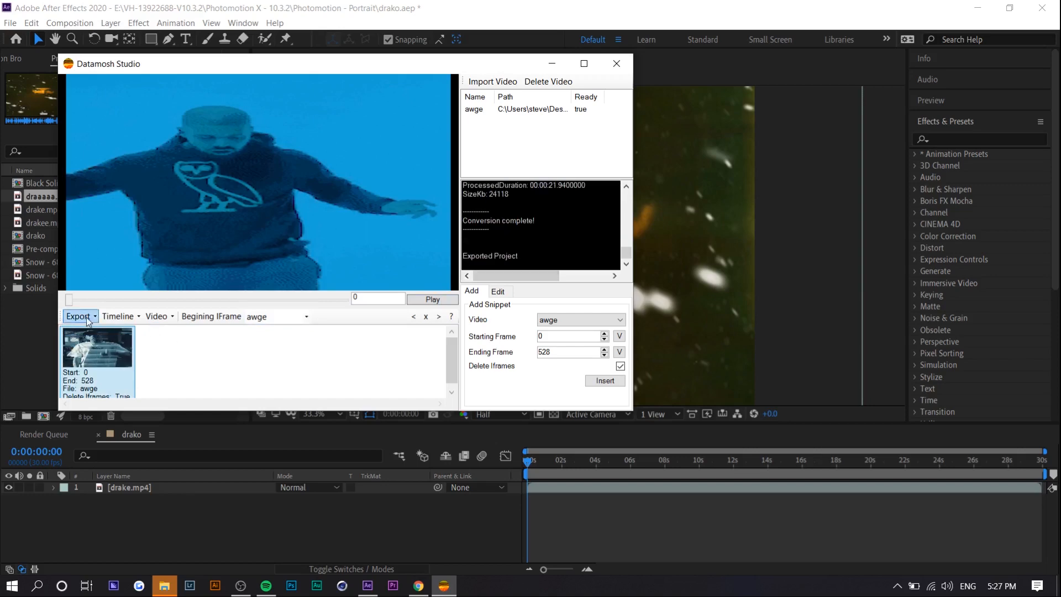
left_click(79, 316)
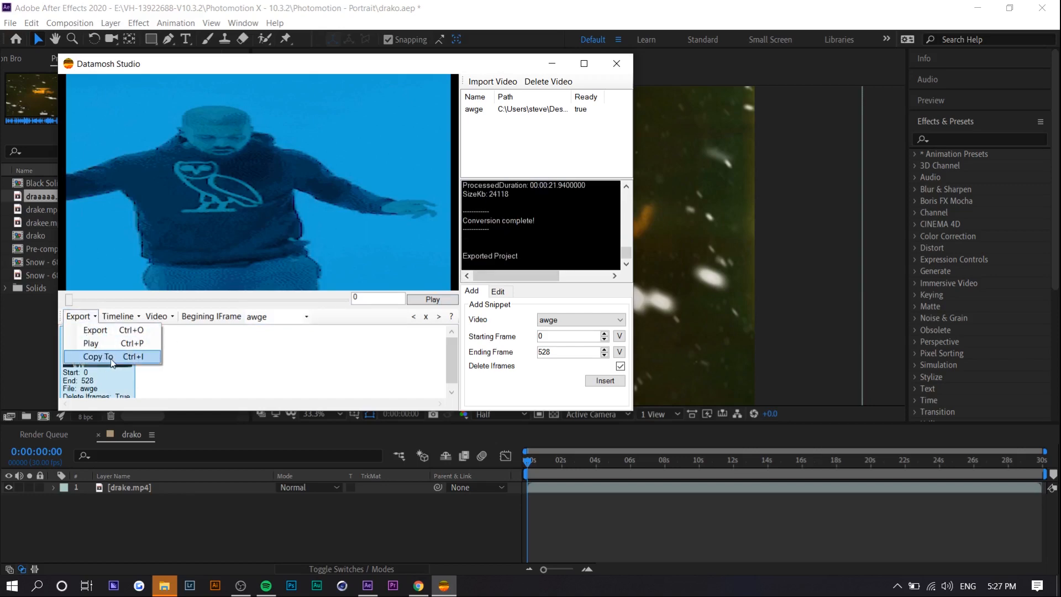
left_click(98, 356)
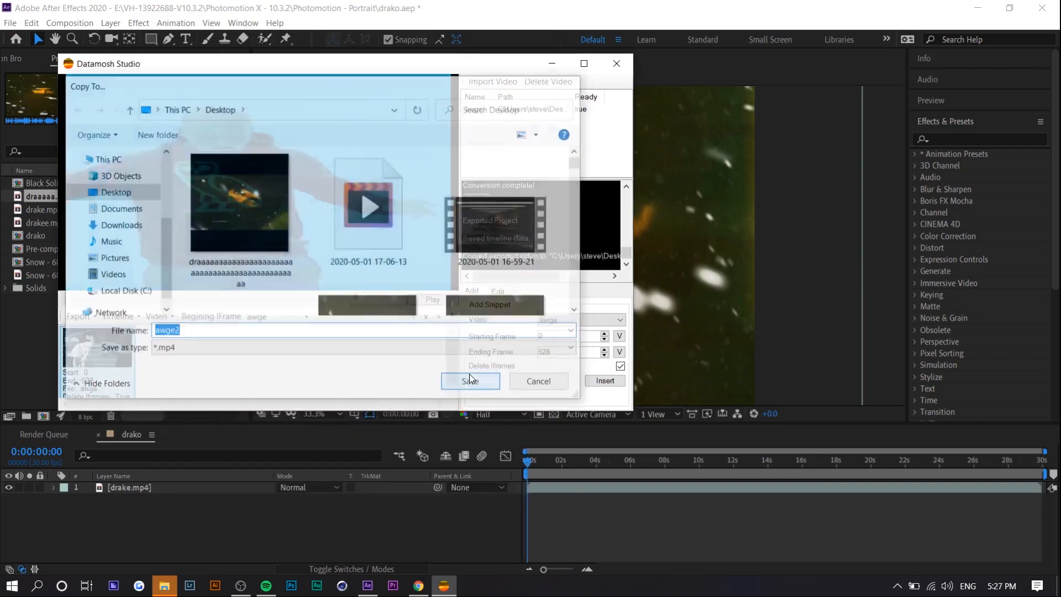
left_click(470, 380)
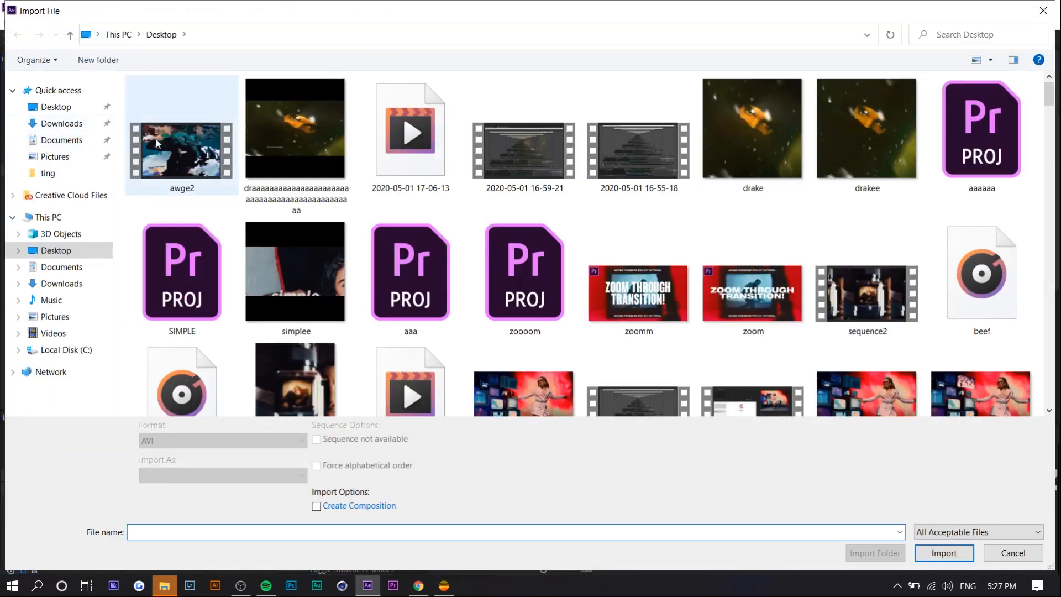
Import awge2 into the project and place it above drake.mp4 in the drako comp
left_click(943, 552)
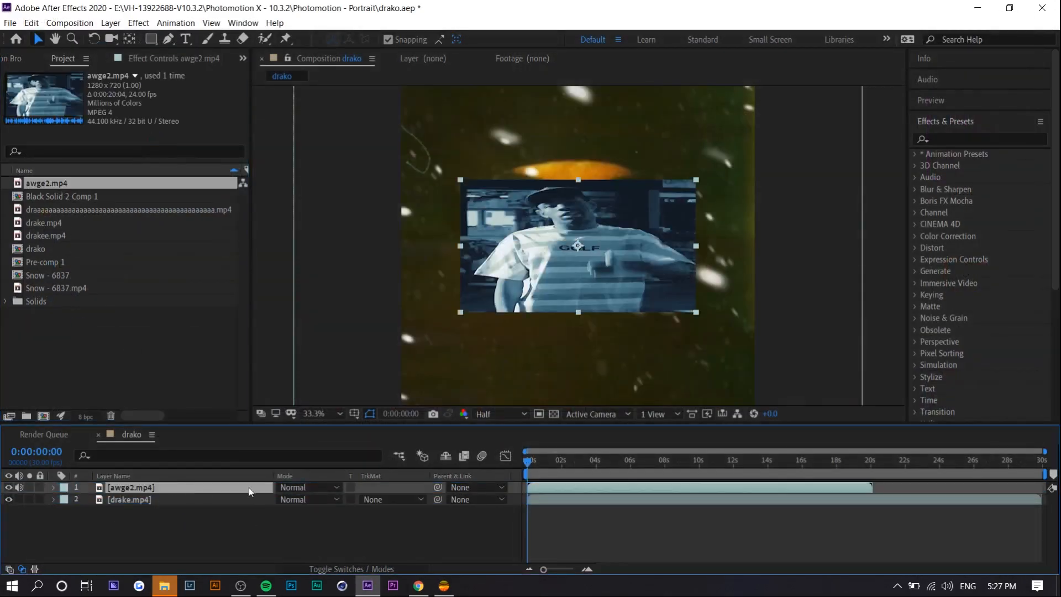